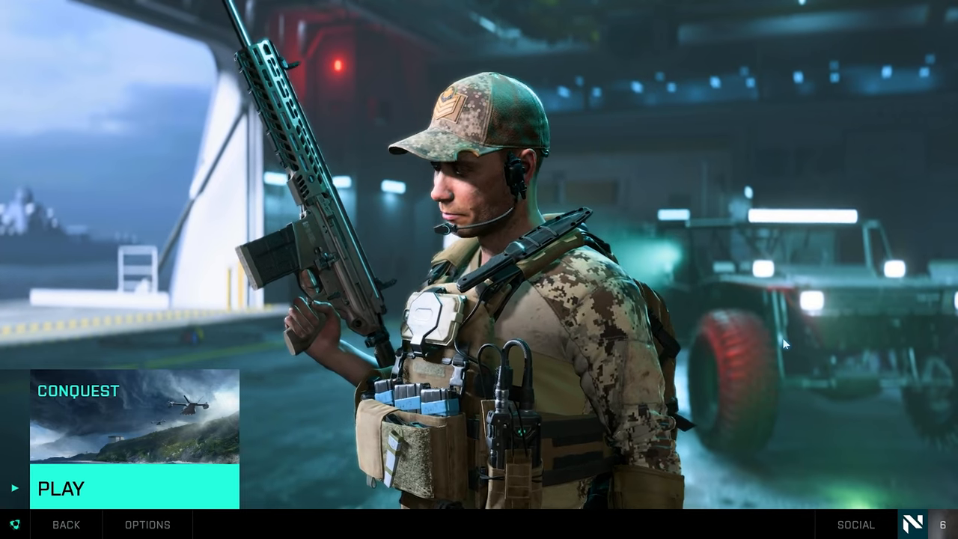
pyautogui.moveTo(147, 525)
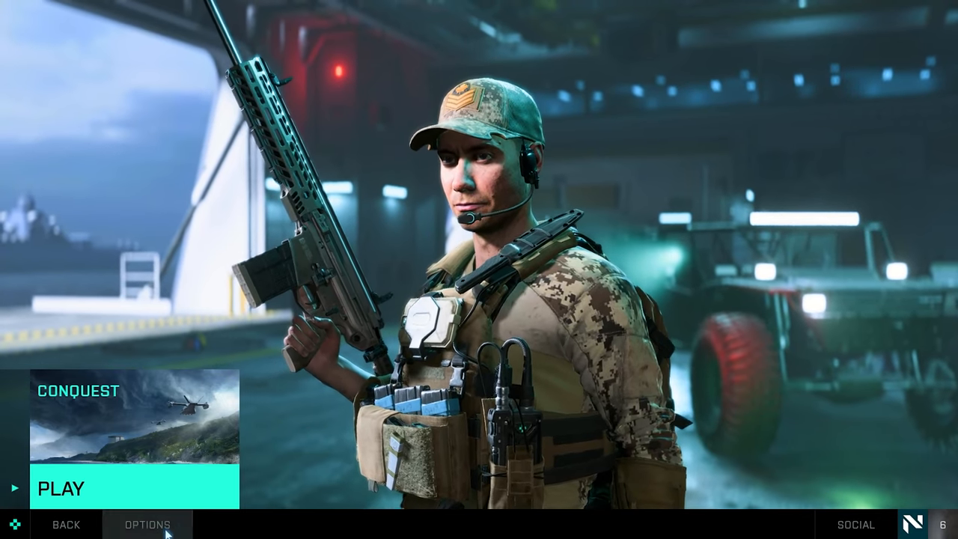
# - Open the General options and scroll down to the Camera Shake Amount setting
pyautogui.click(146, 524)
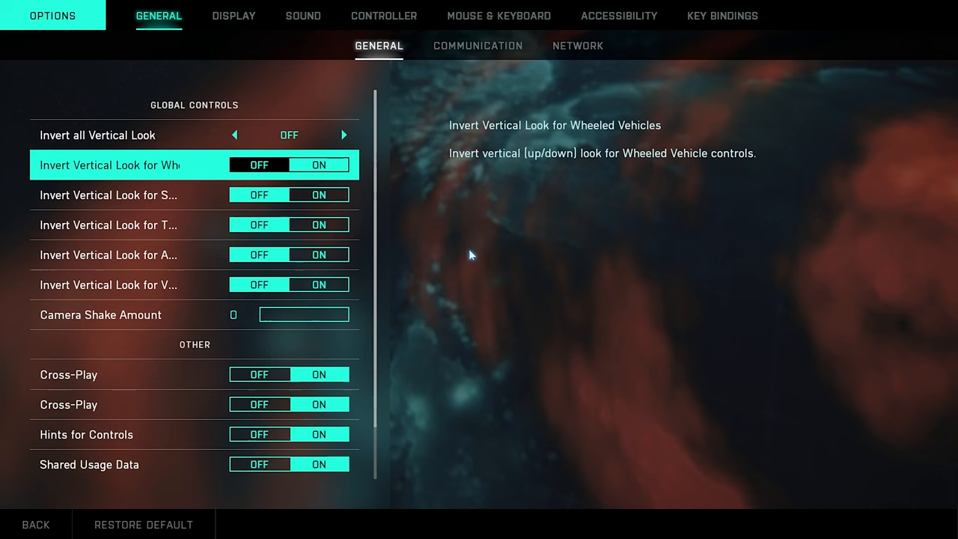
pyautogui.moveTo(182, 172)
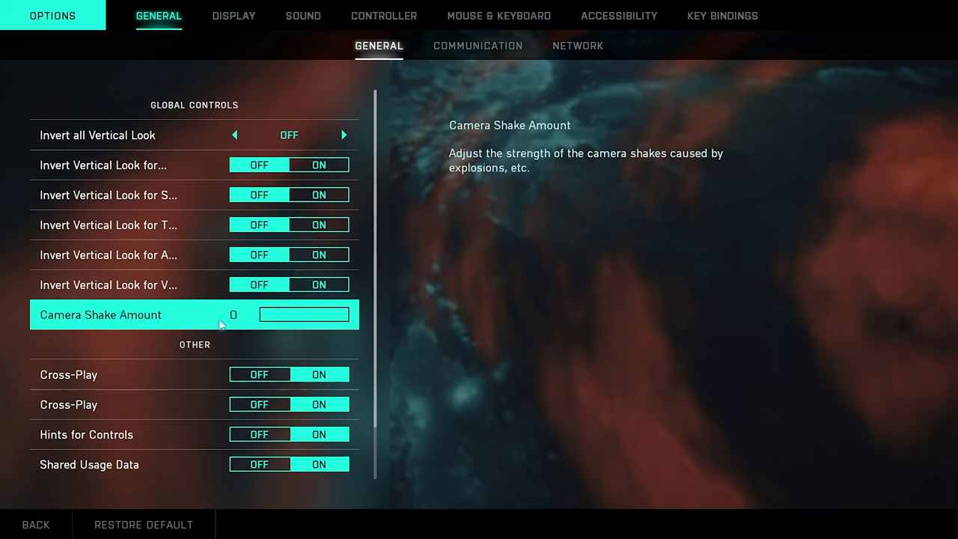
pyautogui.moveTo(246, 314)
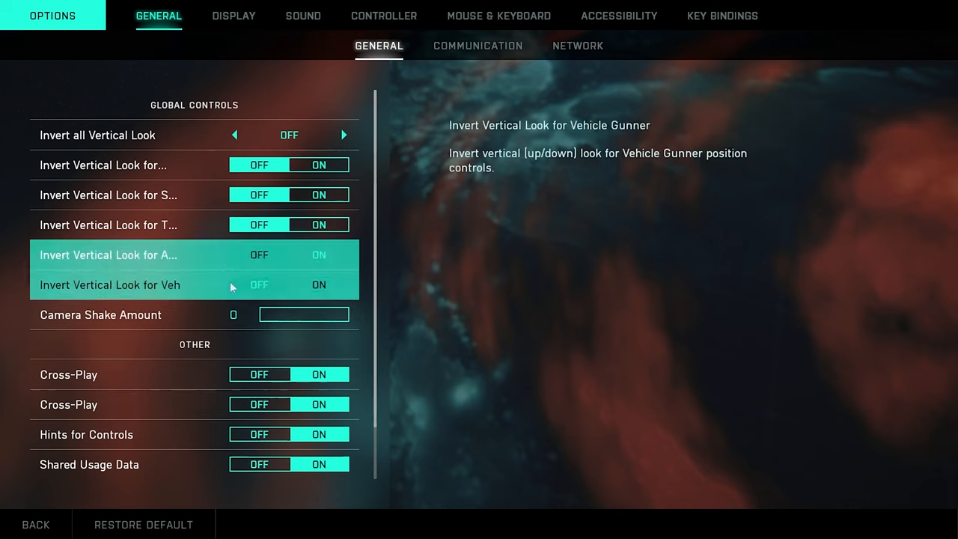
pyautogui.scroll(-3)
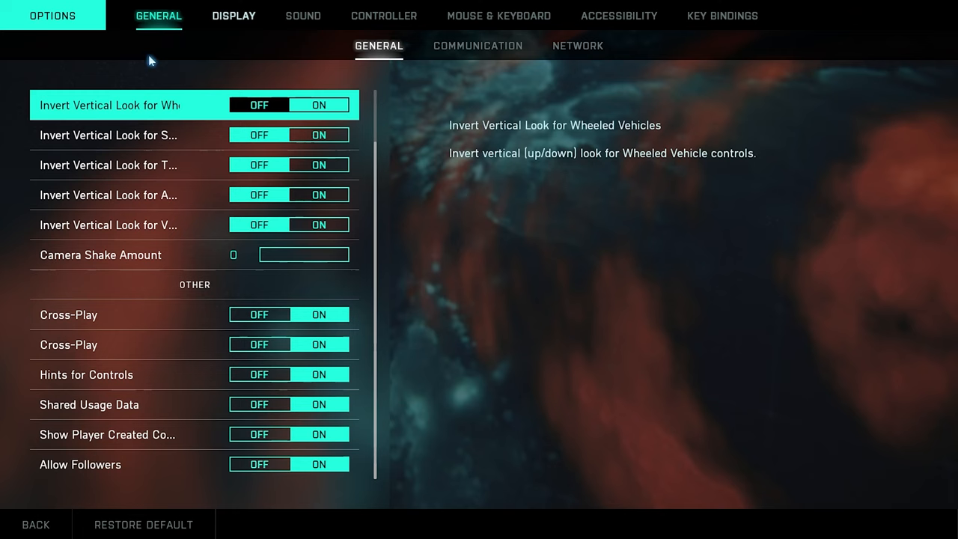
# - Open the Display video settings and scroll to the motion blur and post-effect toggles
pyautogui.click(234, 15)
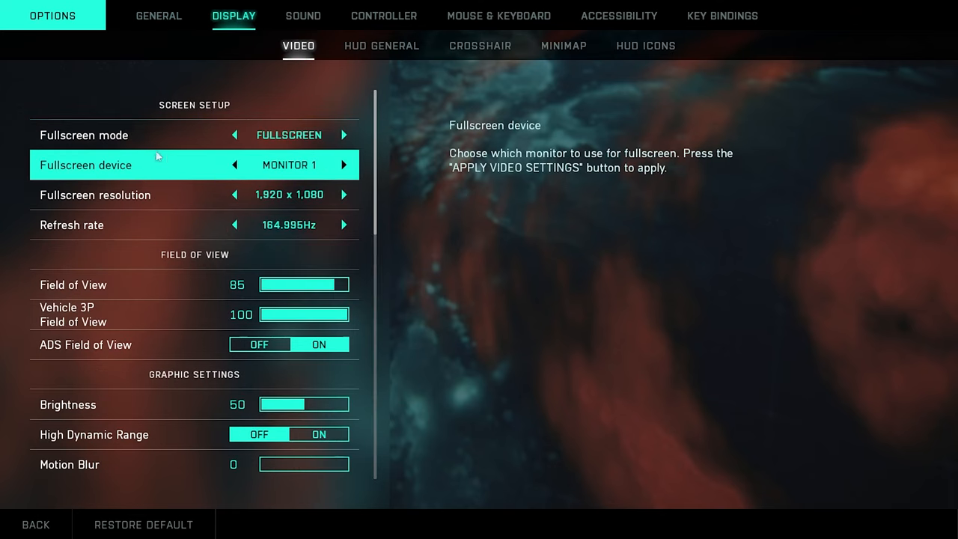
pyautogui.moveTo(349, 176)
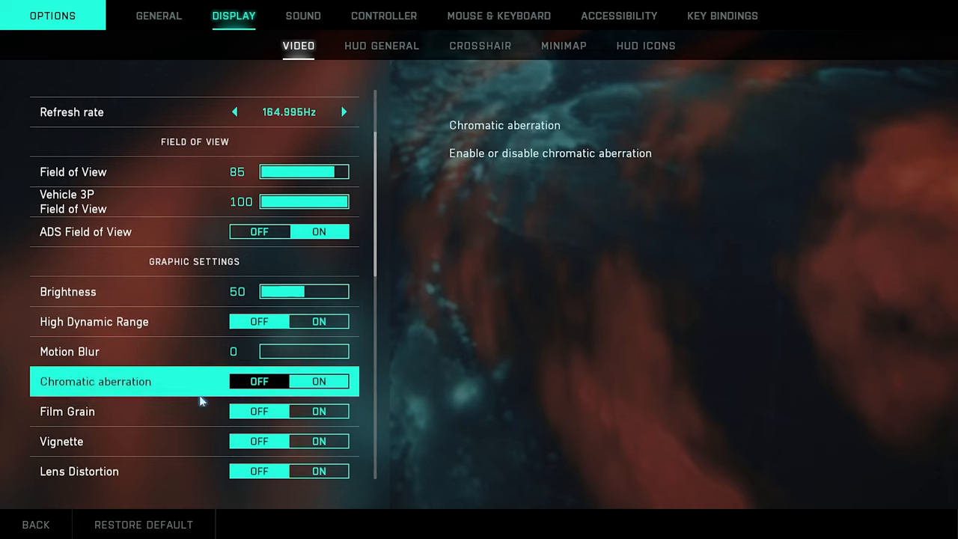
pyautogui.scroll(-3)
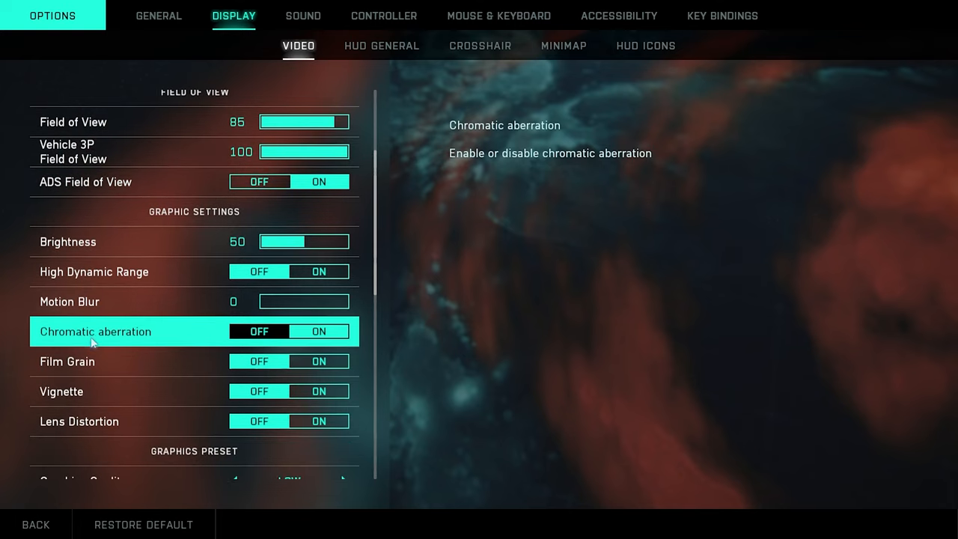
pyautogui.moveTo(87, 339)
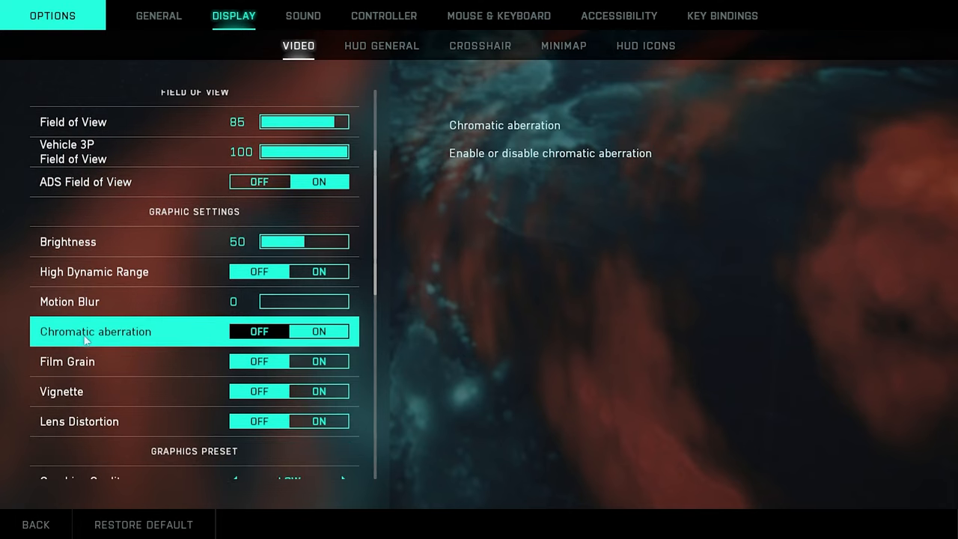
pyautogui.moveTo(134, 404)
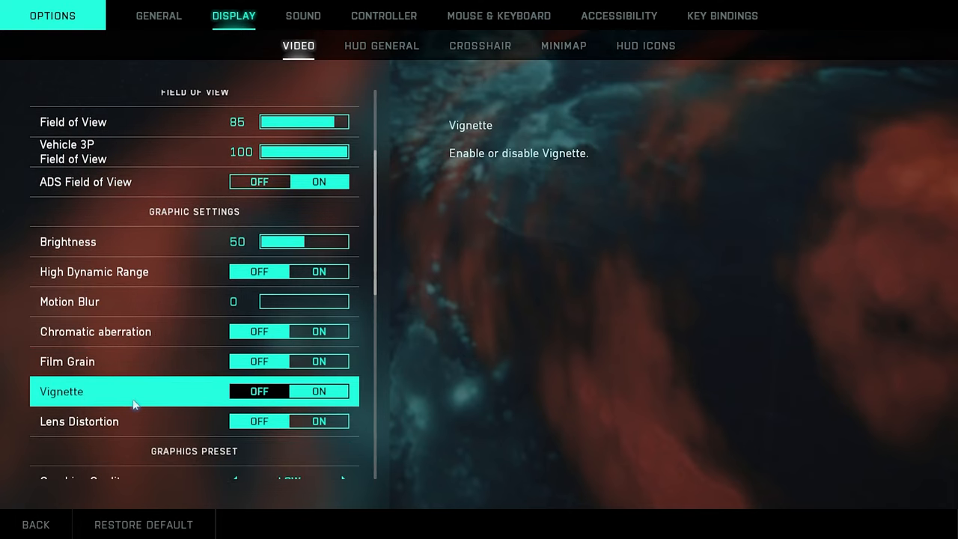
pyautogui.scroll(-3)
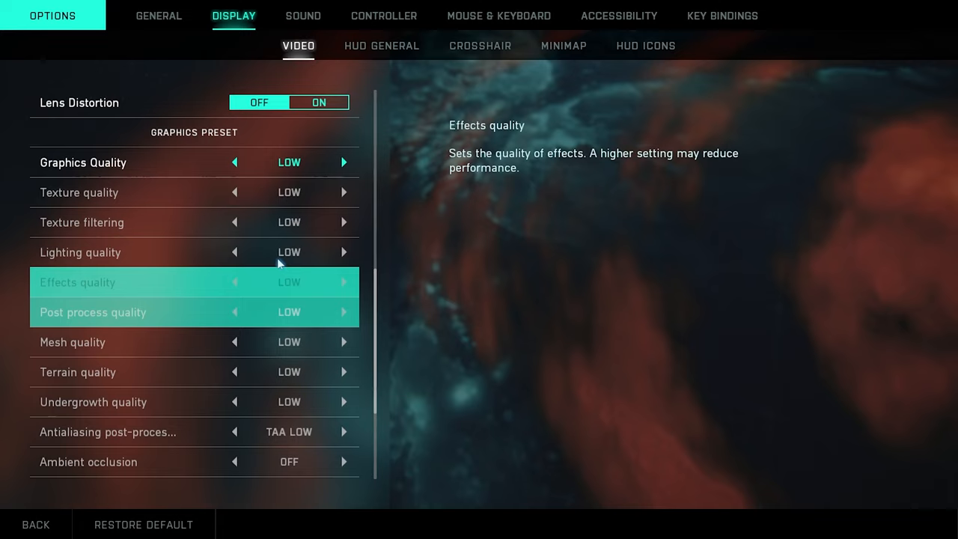
pyautogui.moveTo(175, 234)
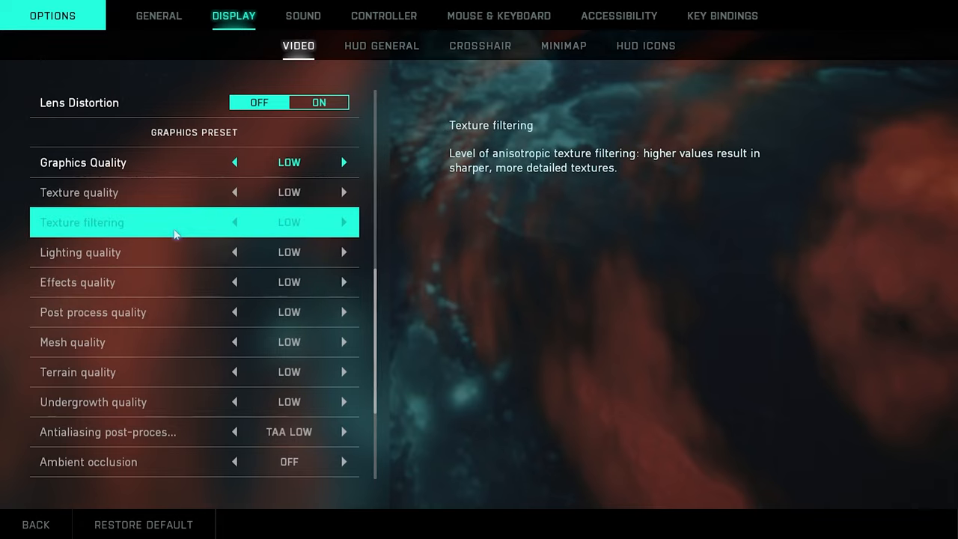
pyautogui.moveTo(319, 247)
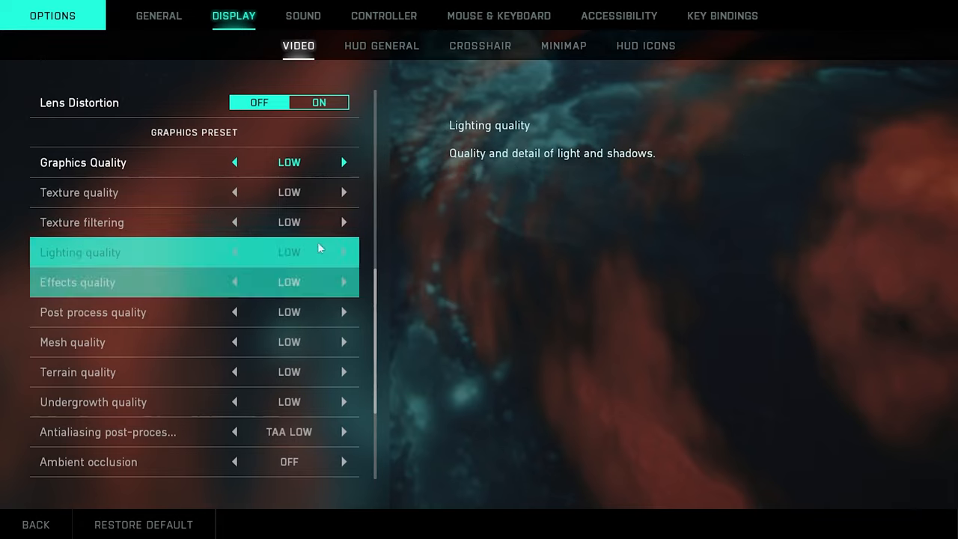
pyautogui.moveTo(240, 282)
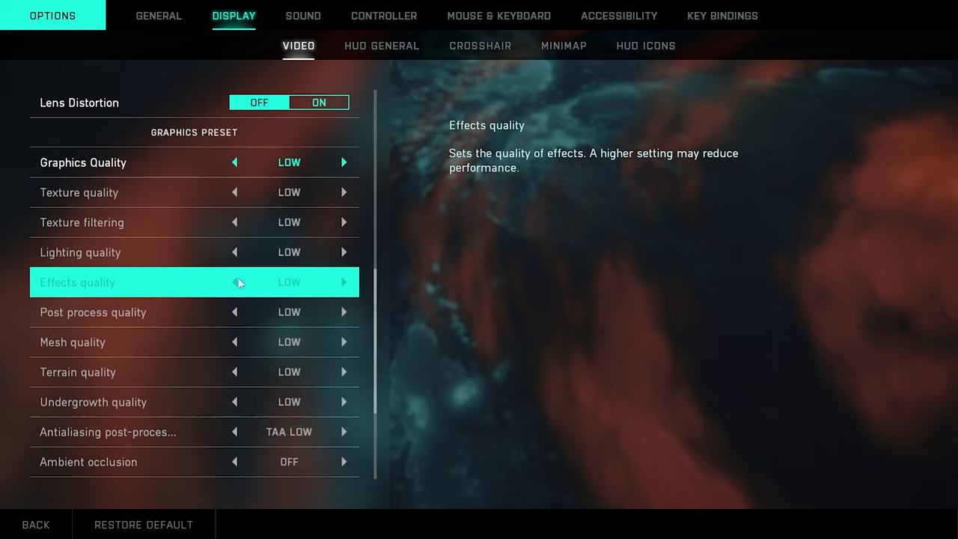
pyautogui.moveTo(222, 277)
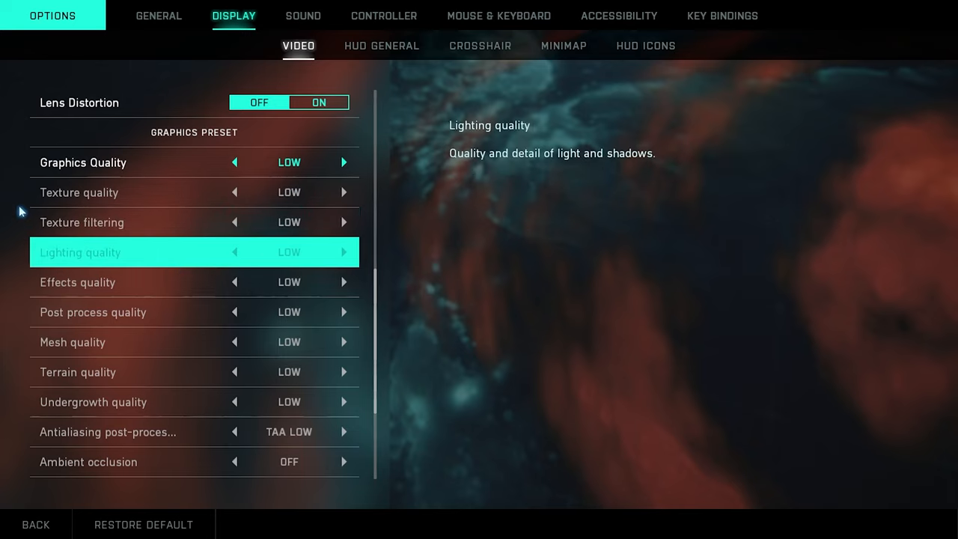
pyautogui.moveTo(26, 250)
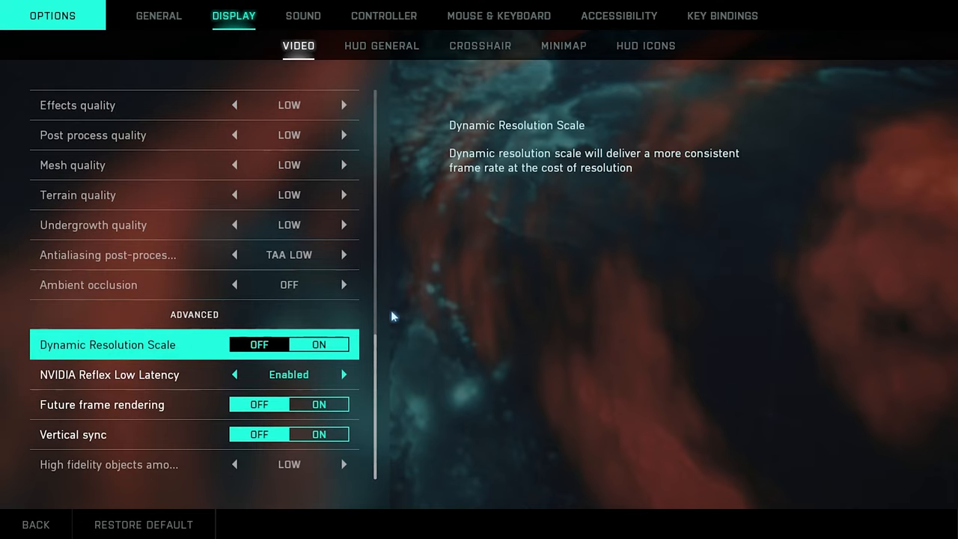
pyautogui.moveTo(118, 373)
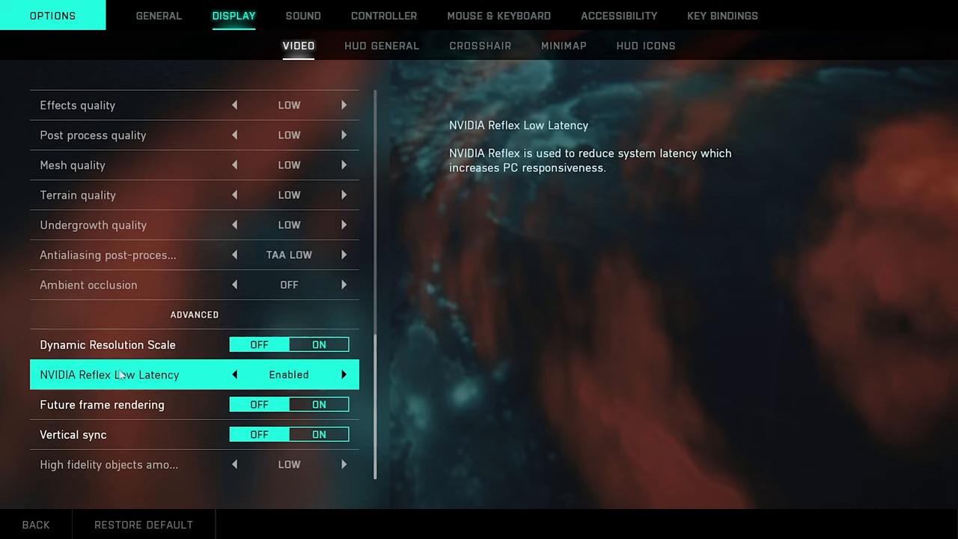
pyautogui.moveTo(36, 391)
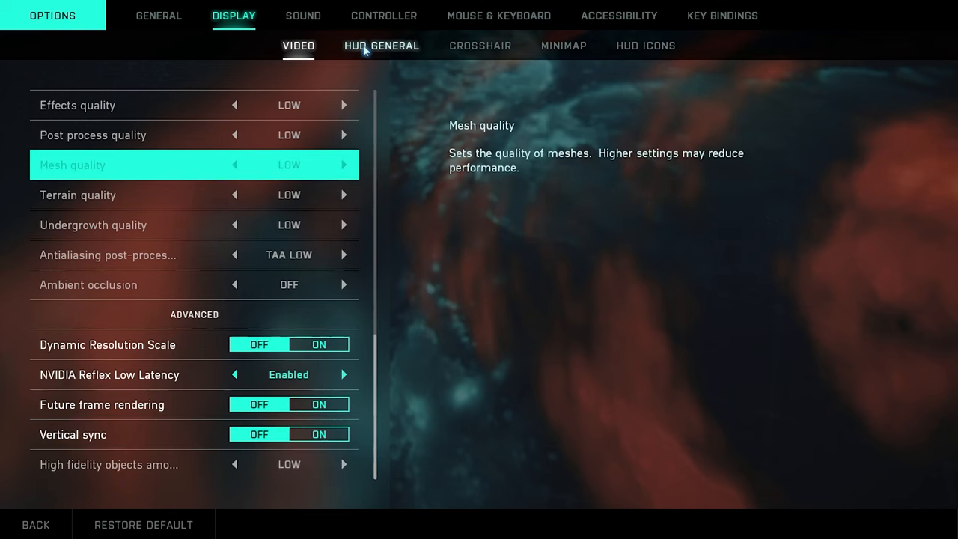
# - Browse the HUD General, Crosshair and Minimap pages, ending on HUD icon opacities at 100
pyautogui.click(381, 46)
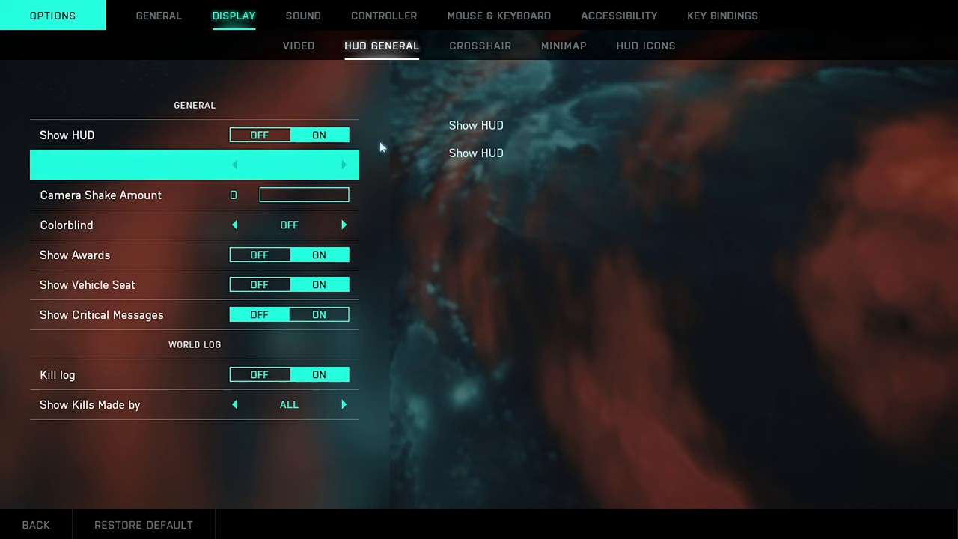
pyautogui.moveTo(112, 195)
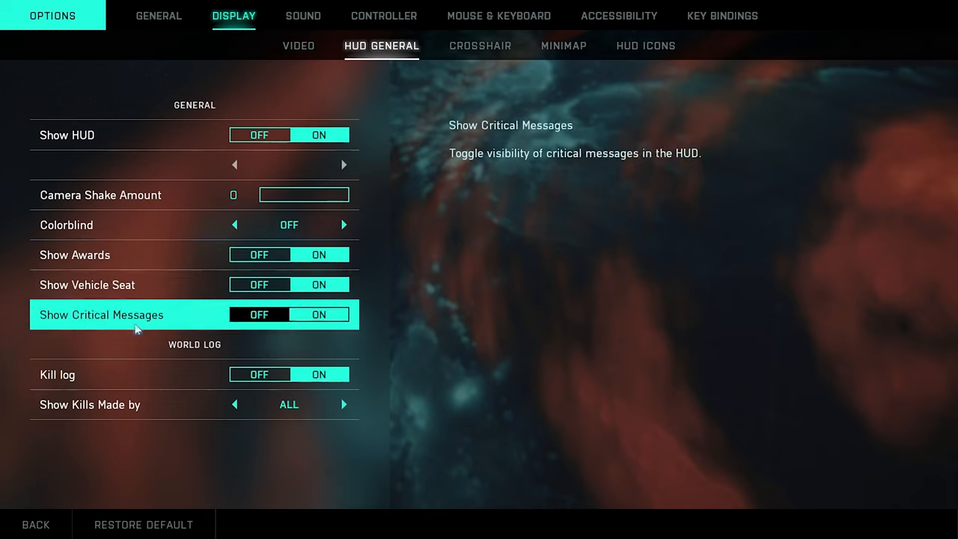
pyautogui.moveTo(313, 254)
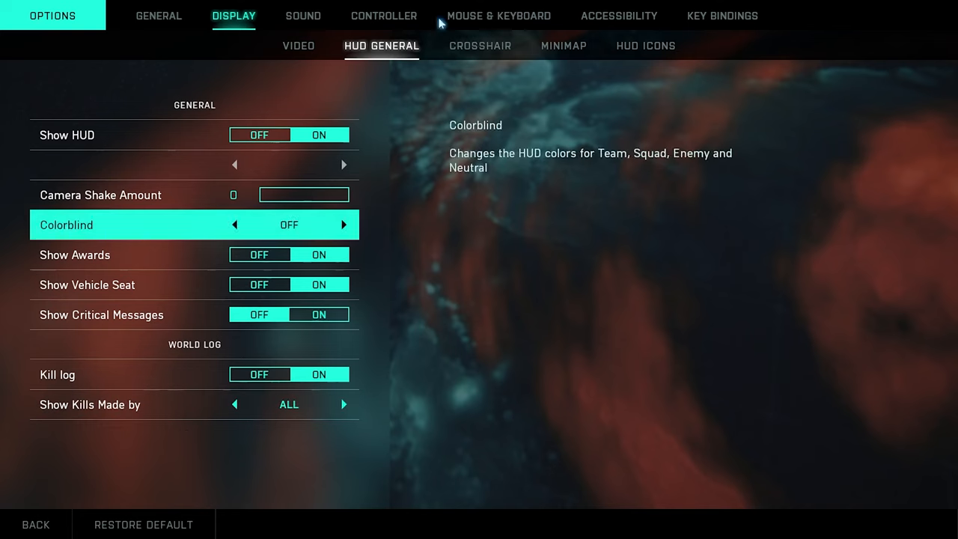
pyautogui.click(480, 45)
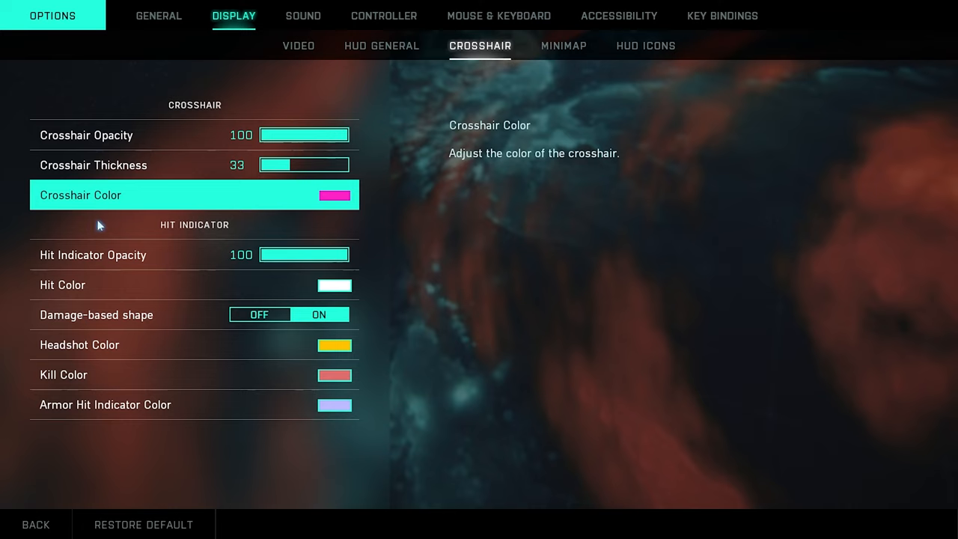
pyautogui.moveTo(327, 234)
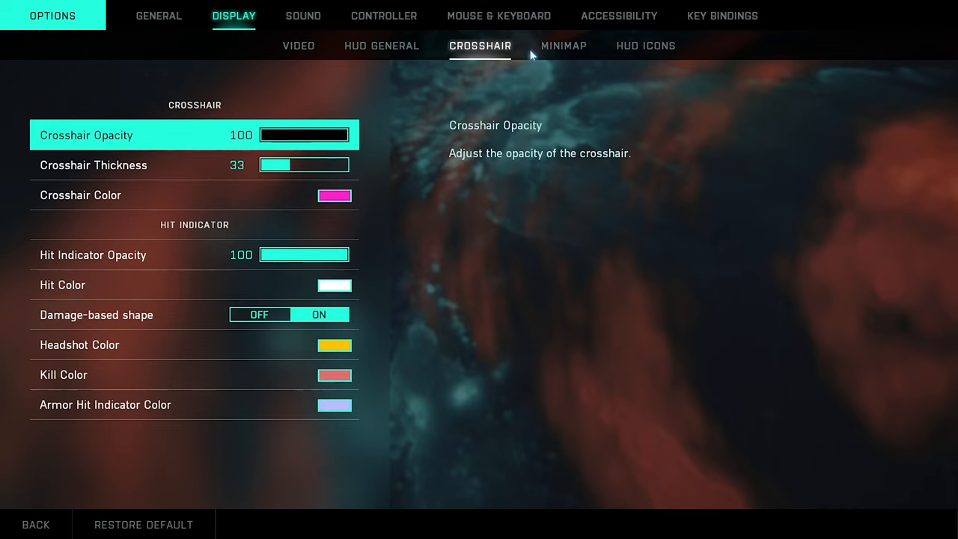
pyautogui.click(564, 46)
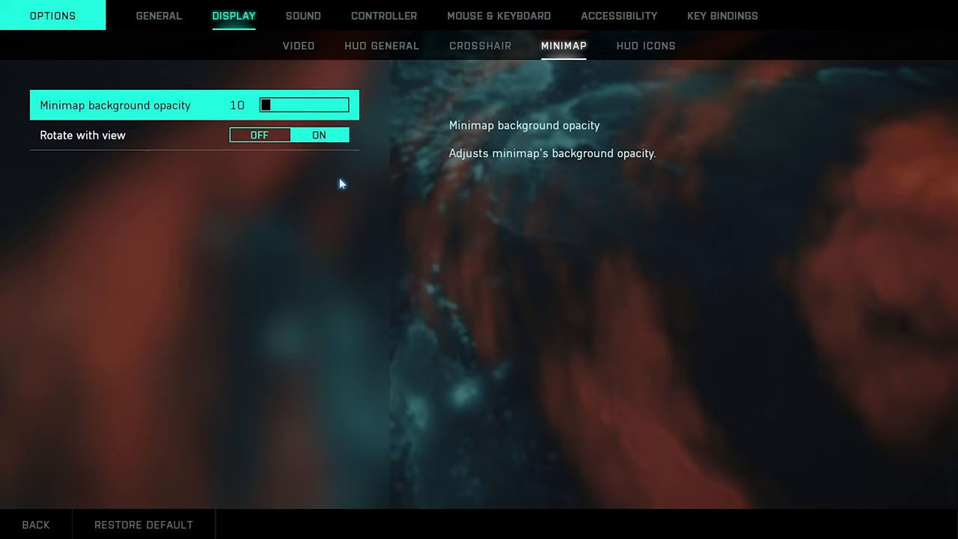
pyautogui.moveTo(274, 116)
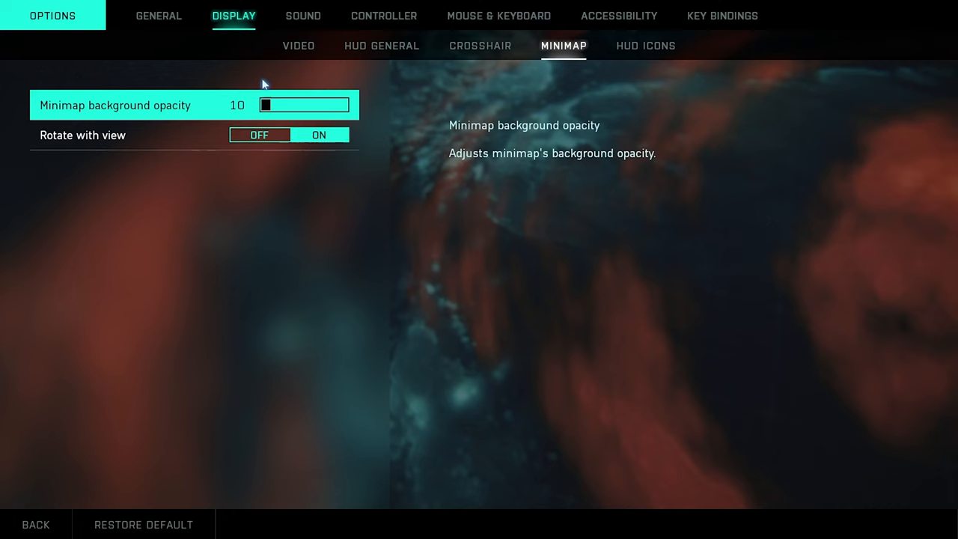
pyautogui.click(646, 45)
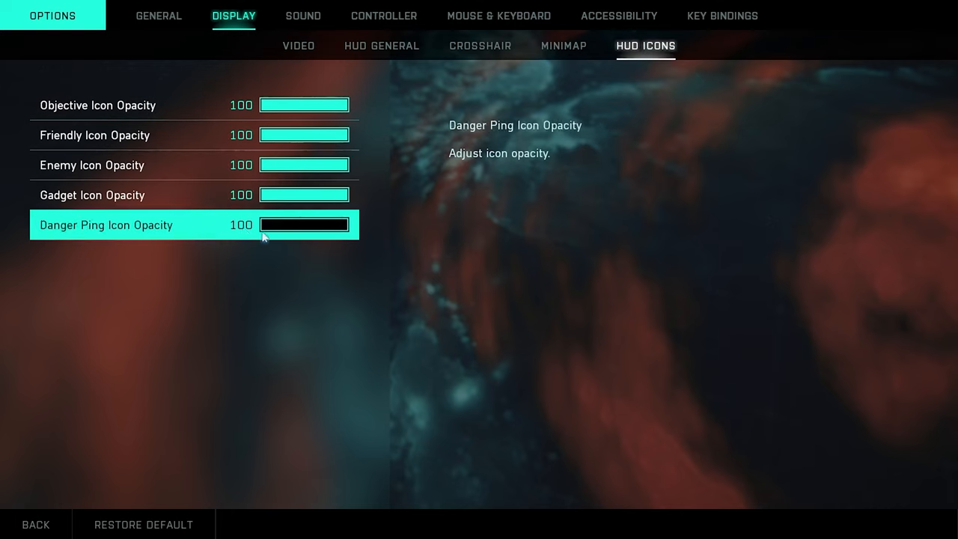
# - Drag Music Volume to 0 on the Sound audio tab, then view Voice Chat settings
pyautogui.click(303, 16)
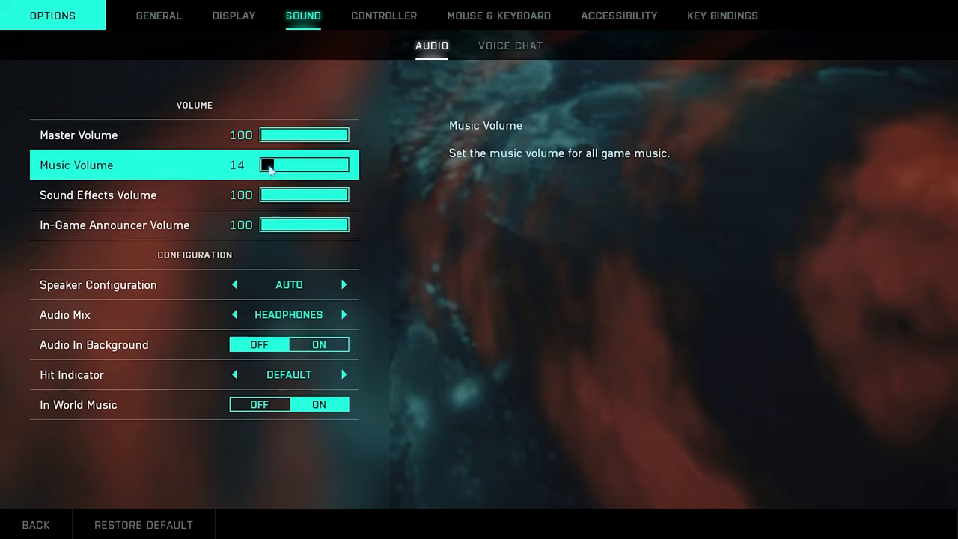
pyautogui.moveTo(269, 165); pyautogui.dragTo(260, 165)
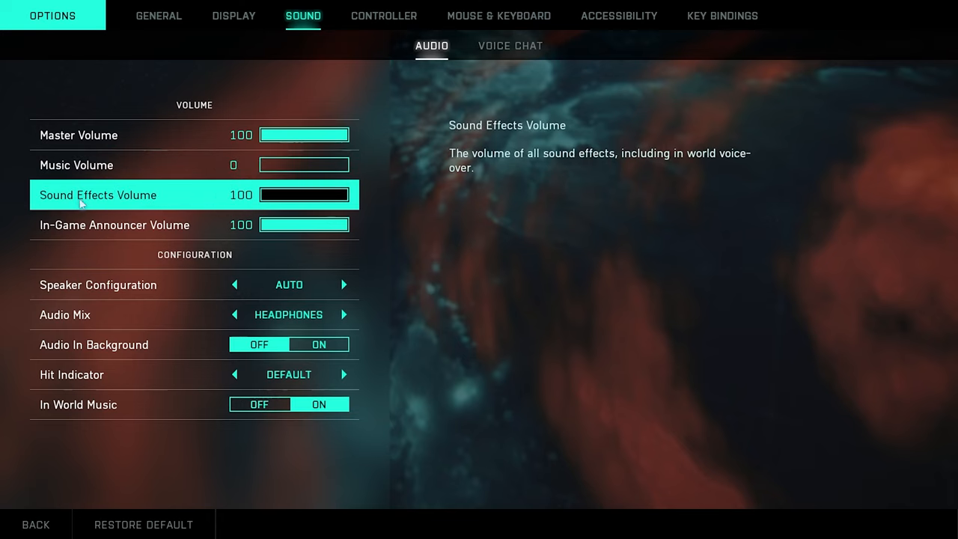
pyautogui.moveTo(219, 203)
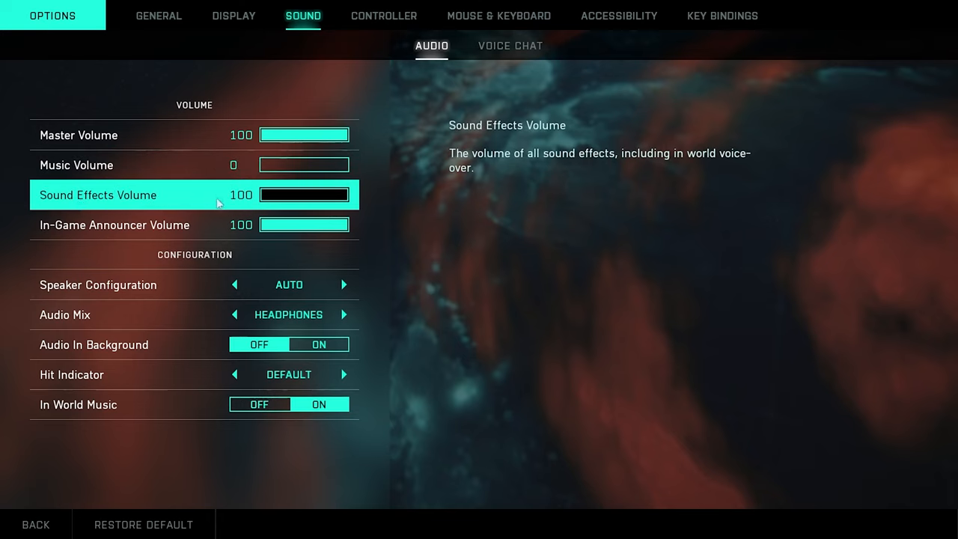
pyautogui.moveTo(181, 219)
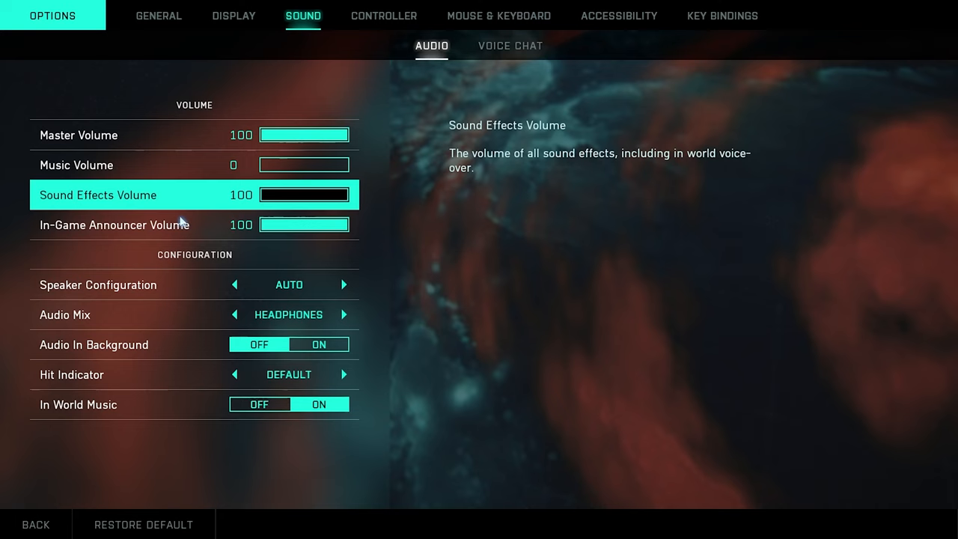
pyautogui.moveTo(131, 202)
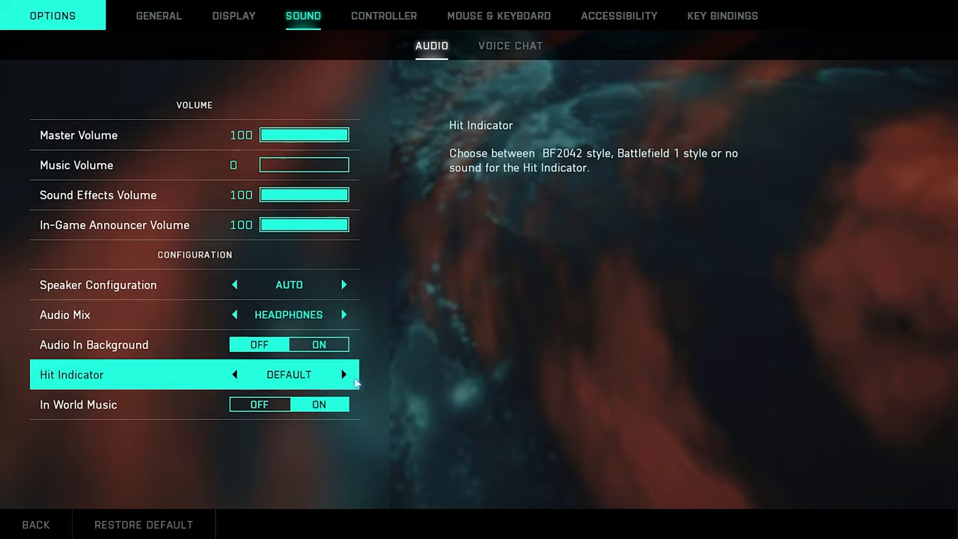
pyautogui.moveTo(198, 315)
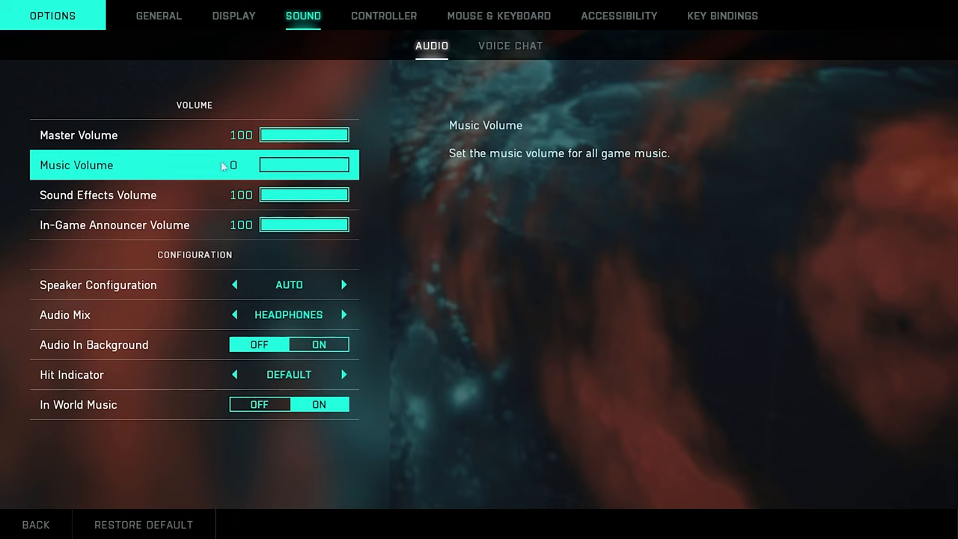
pyautogui.click(510, 45)
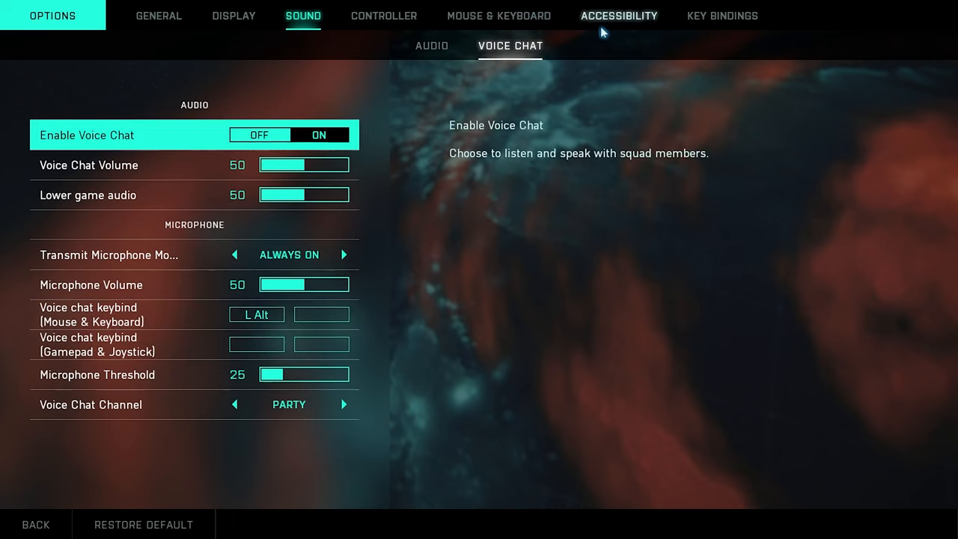
# - Scroll through the On Foot mouse settings, then view Vehicles showing aim sensitivity 38
pyautogui.click(498, 16)
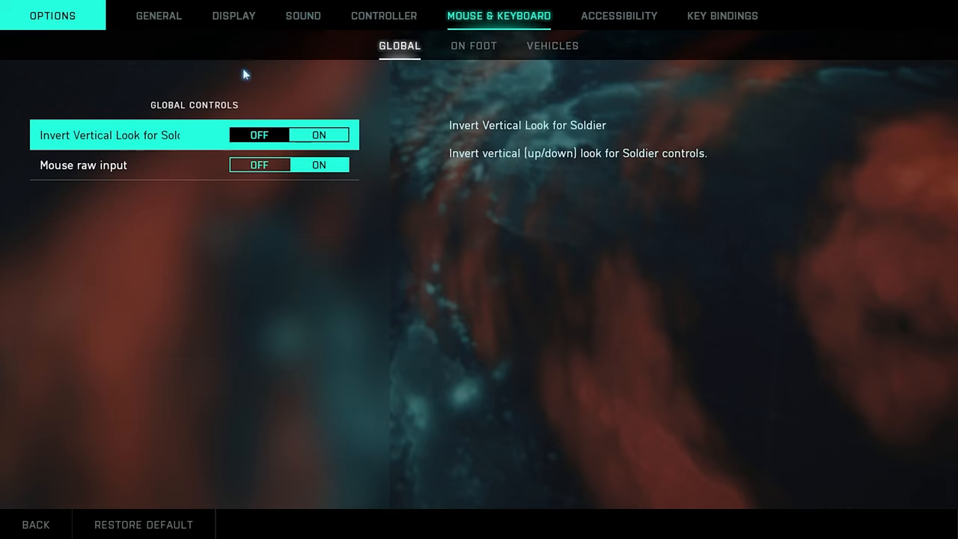
pyautogui.click(553, 46)
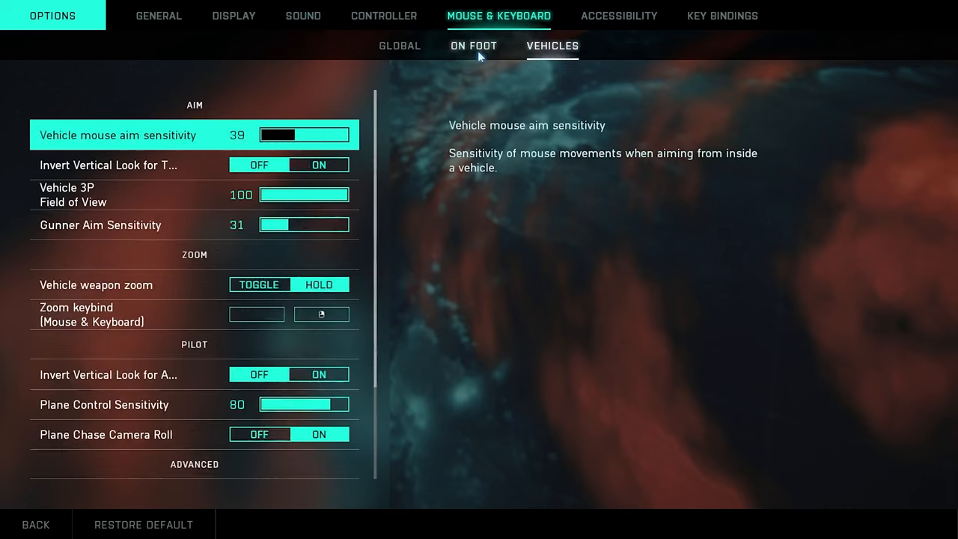
pyautogui.click(473, 45)
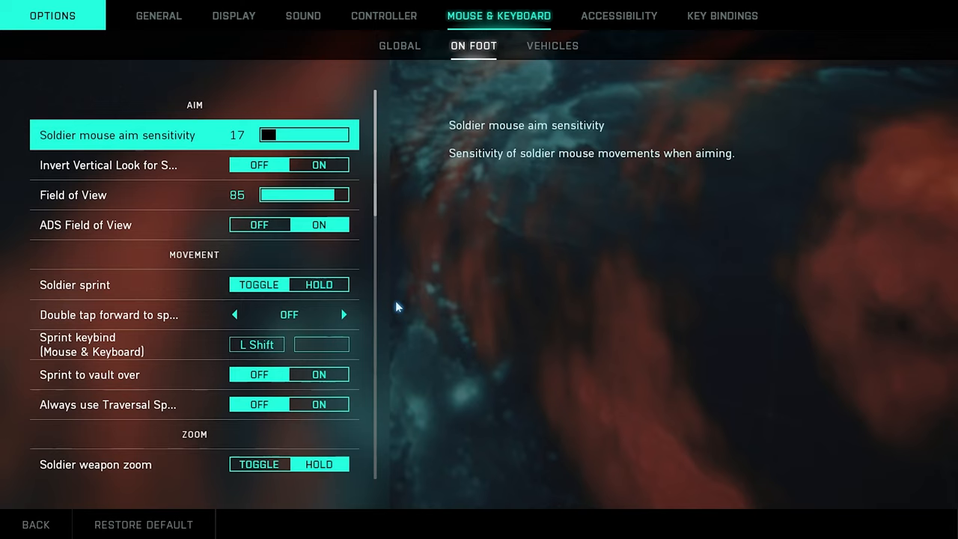
pyautogui.moveTo(194, 120)
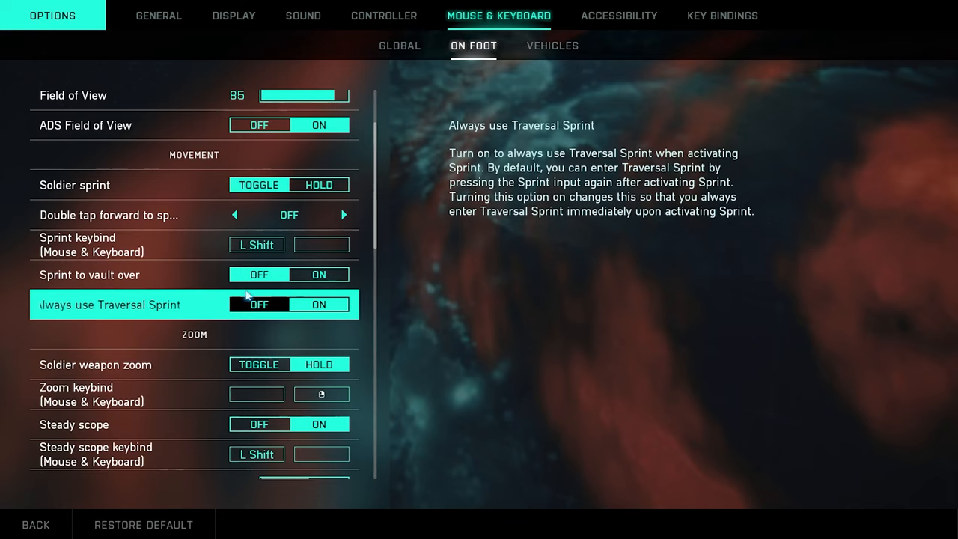
pyautogui.scroll(-3)
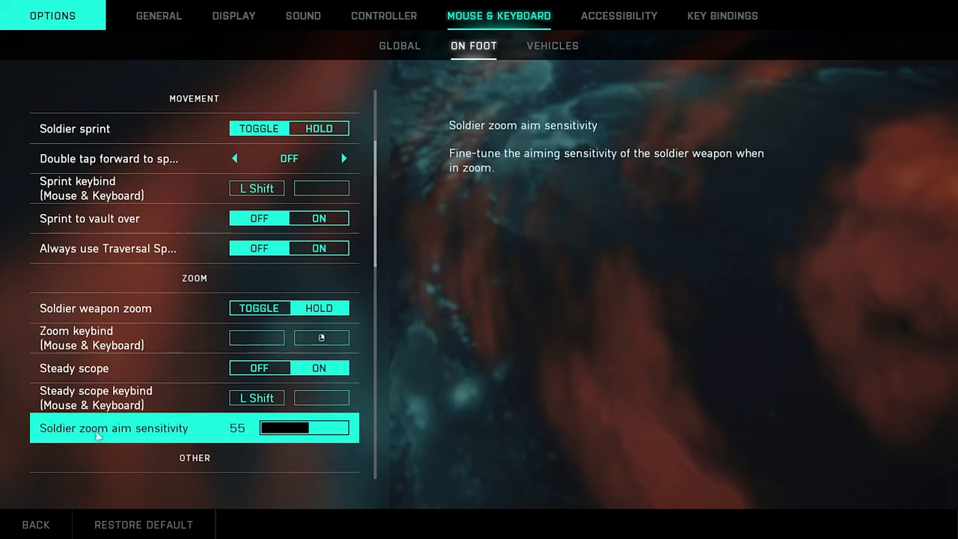
pyautogui.scroll(-3)
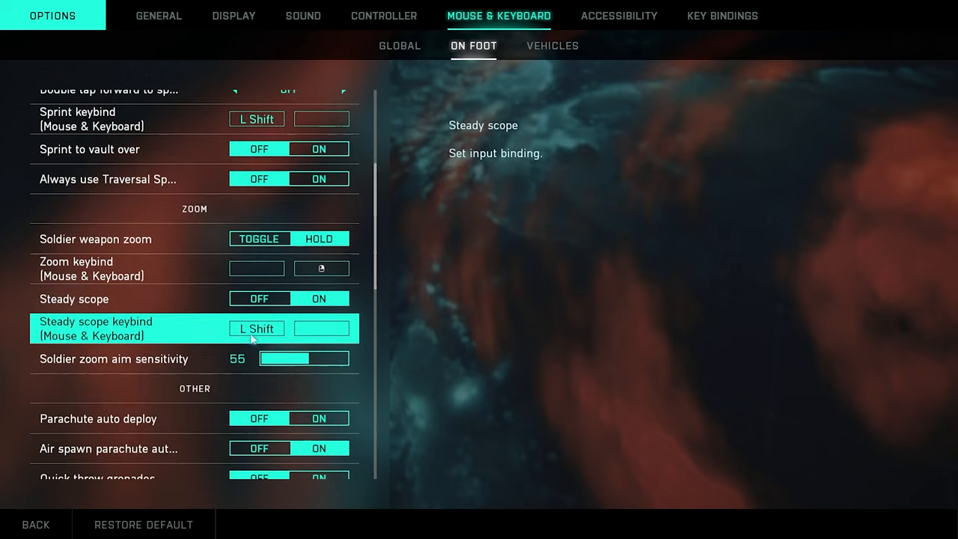
pyautogui.scroll(-3)
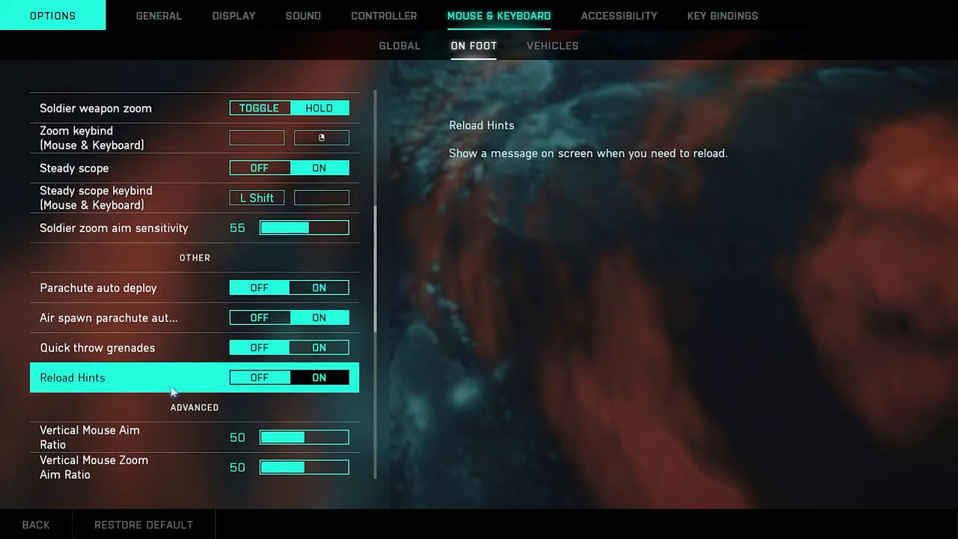
pyautogui.scroll(-3)
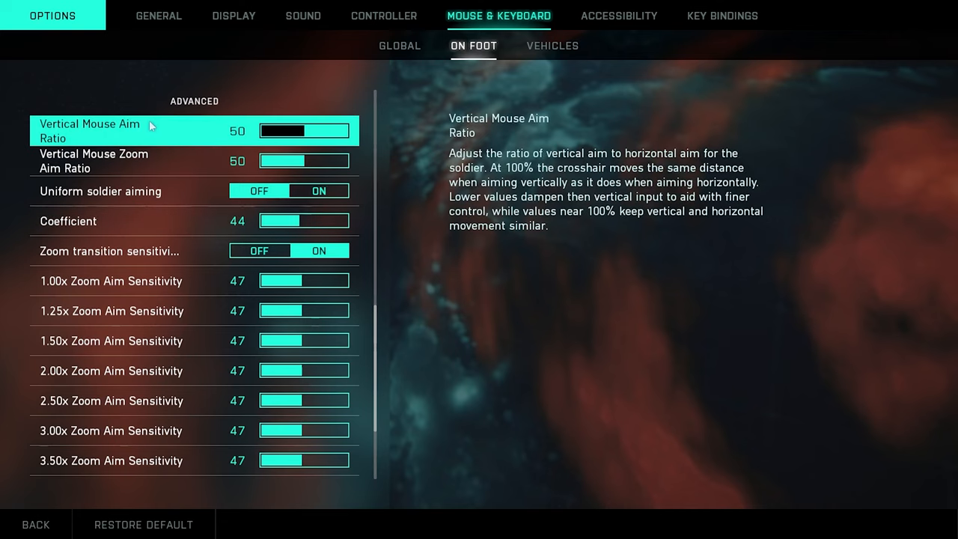
pyautogui.moveTo(151, 148)
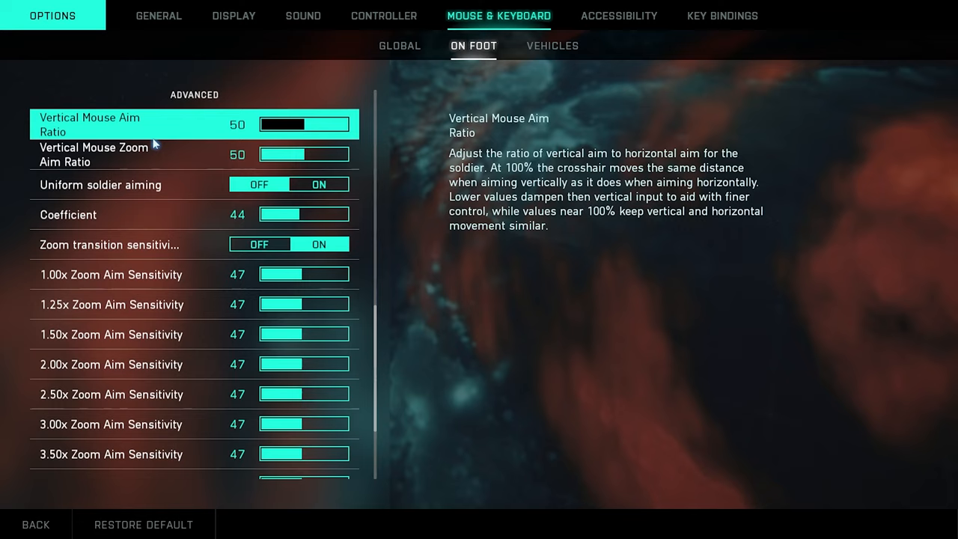
pyautogui.scroll(-3)
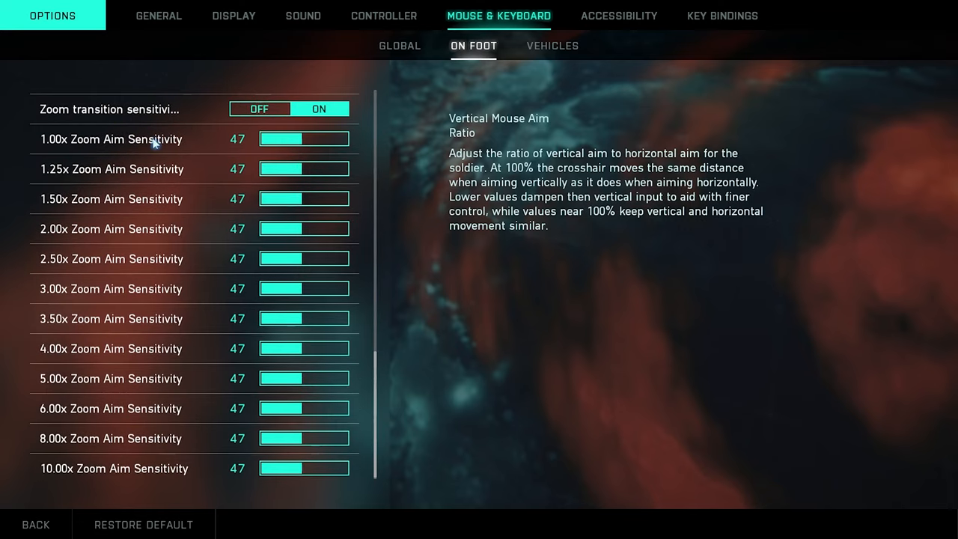
pyautogui.click(112, 198)
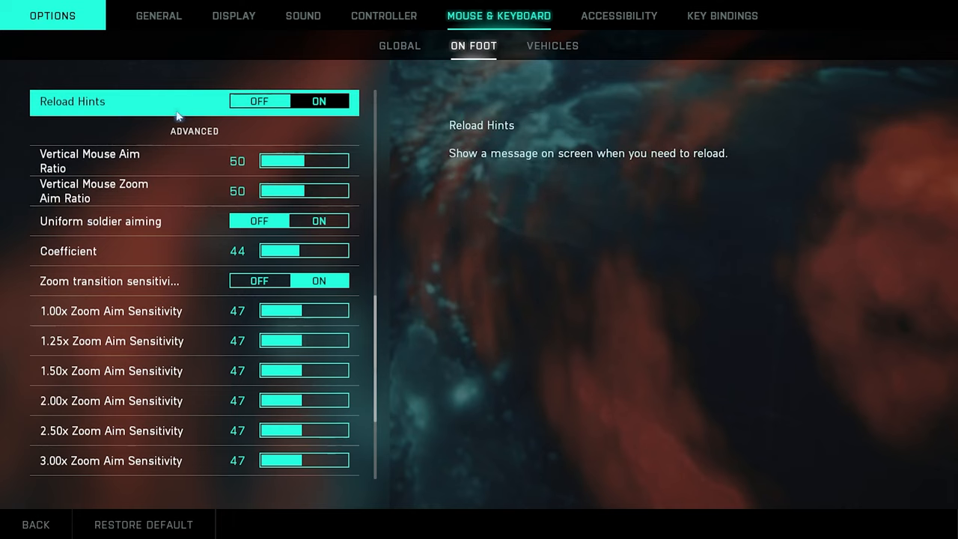
pyautogui.click(552, 46)
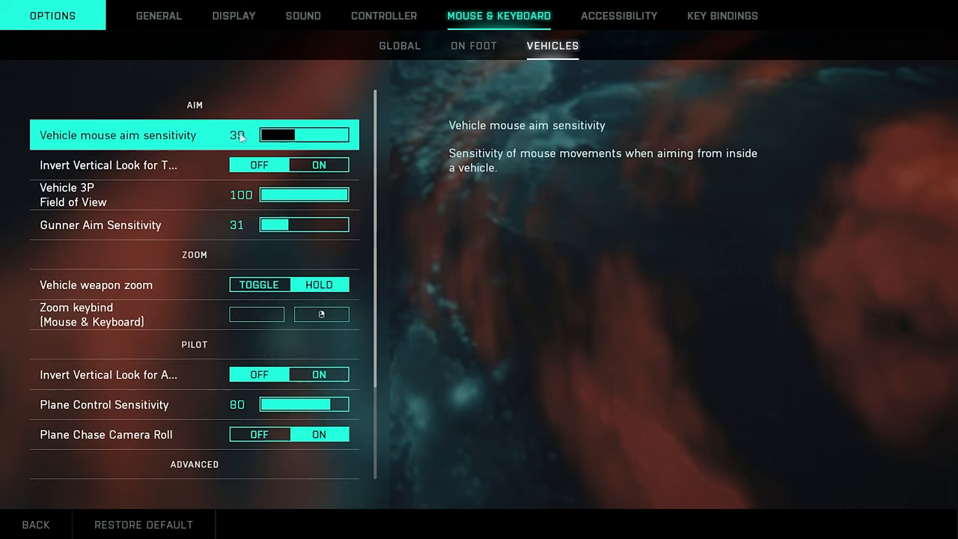
pyautogui.moveTo(135, 165)
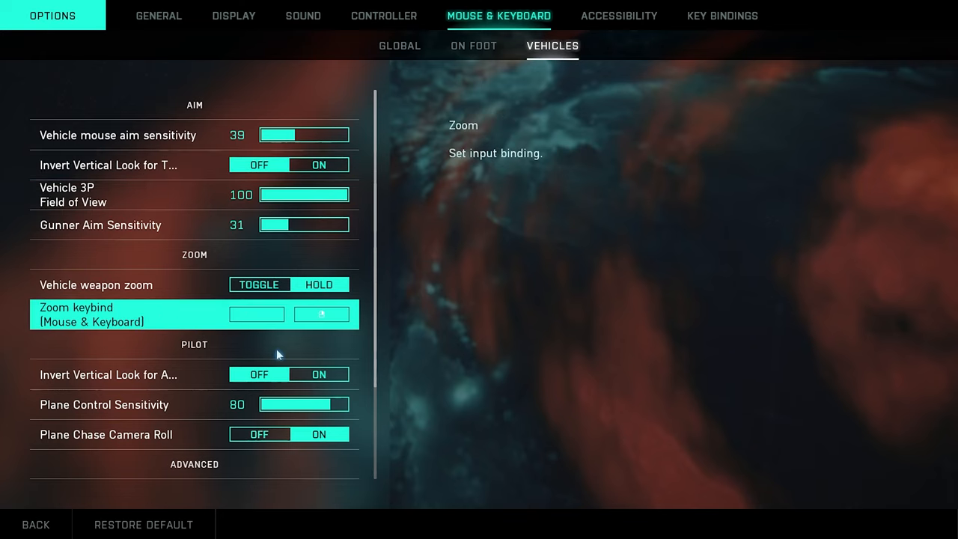
# - Lower vehicle Gunner Aim Sensitivity to 22, then bring up the common Key Bindings
pyautogui.click(319, 284)
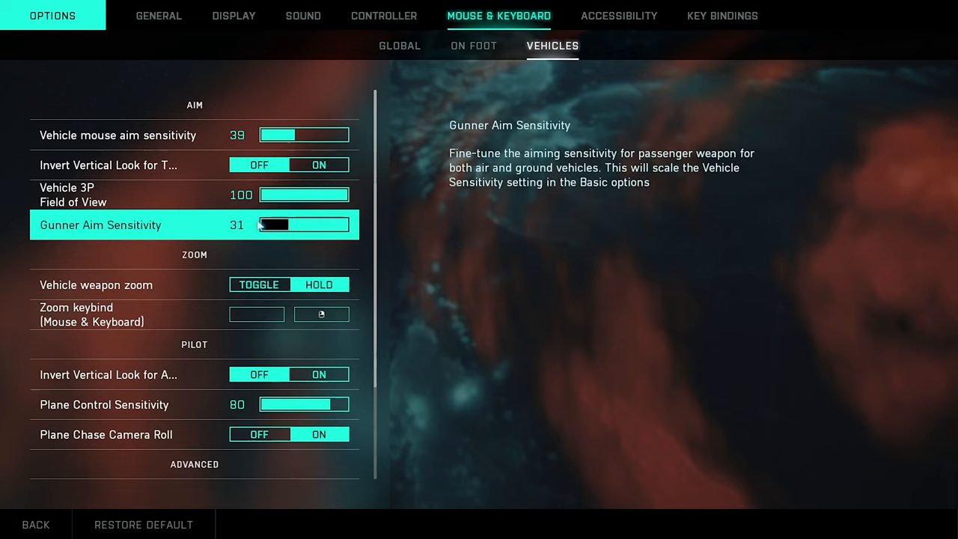
pyautogui.moveTo(266, 225); pyautogui.dragTo(274, 225)
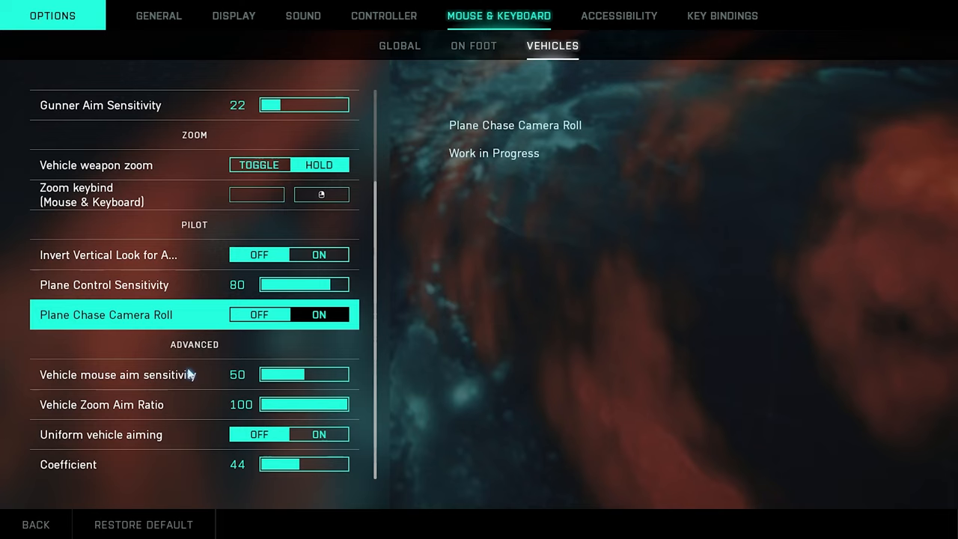
pyautogui.moveTo(90, 405)
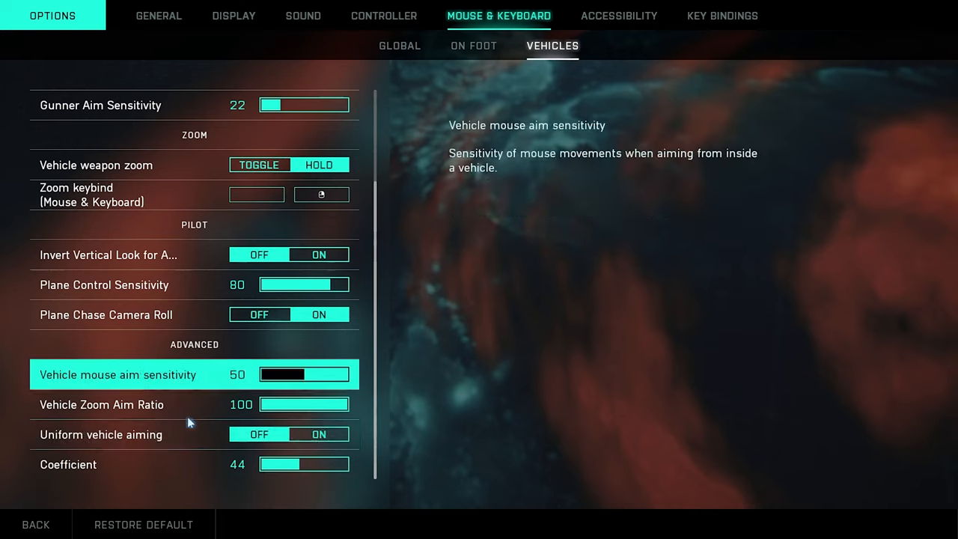
pyautogui.click(722, 16)
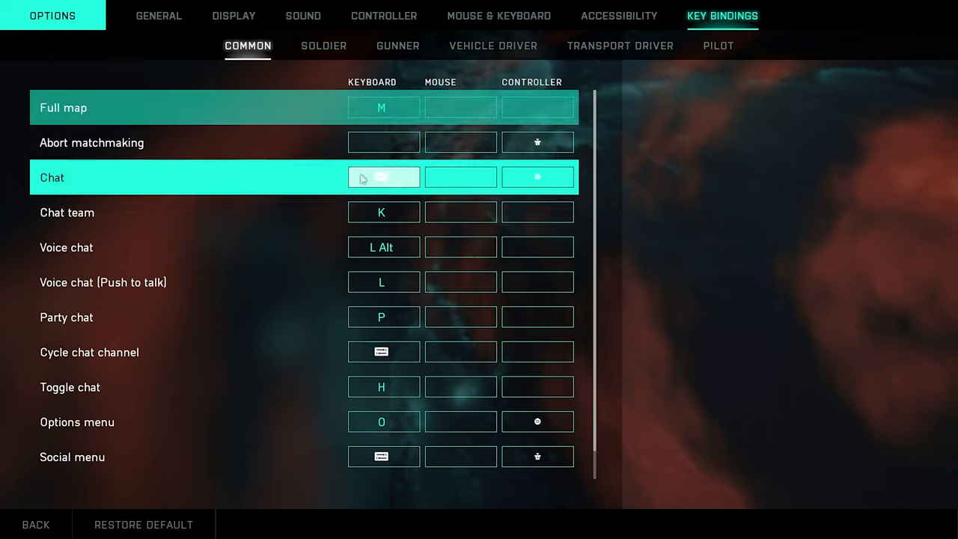
# - Scroll through the Soldier key bindings list, then bring up the Gunner bindings
pyautogui.click(323, 46)
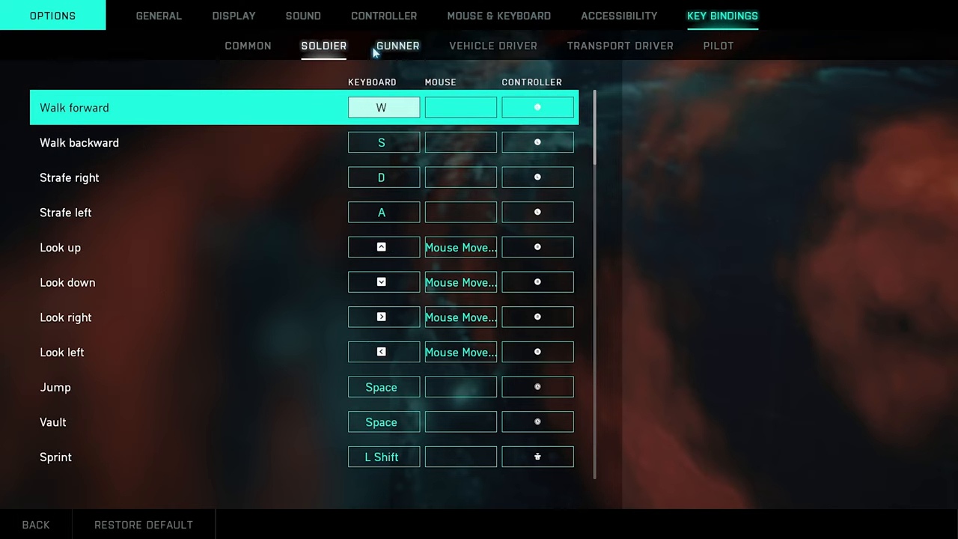
pyautogui.click(247, 46)
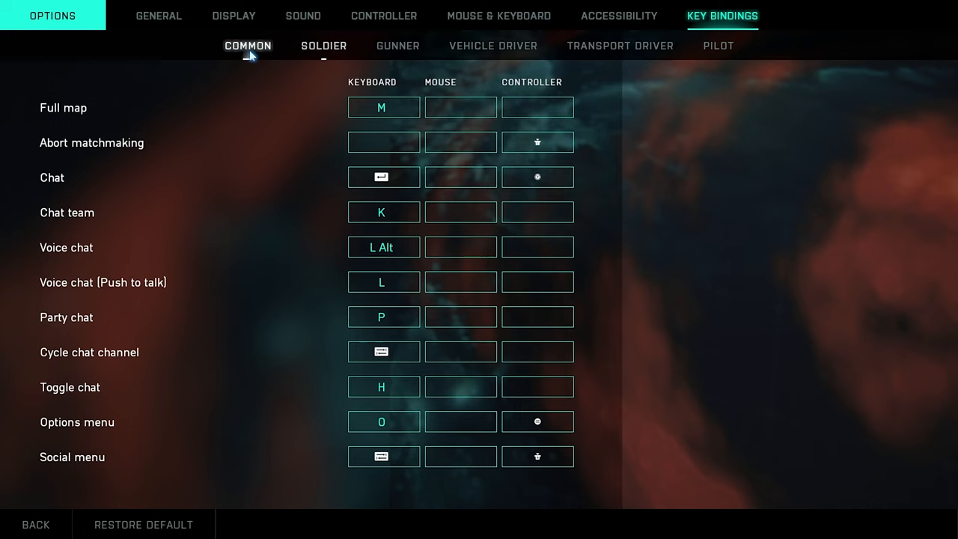
pyautogui.scroll(-3)
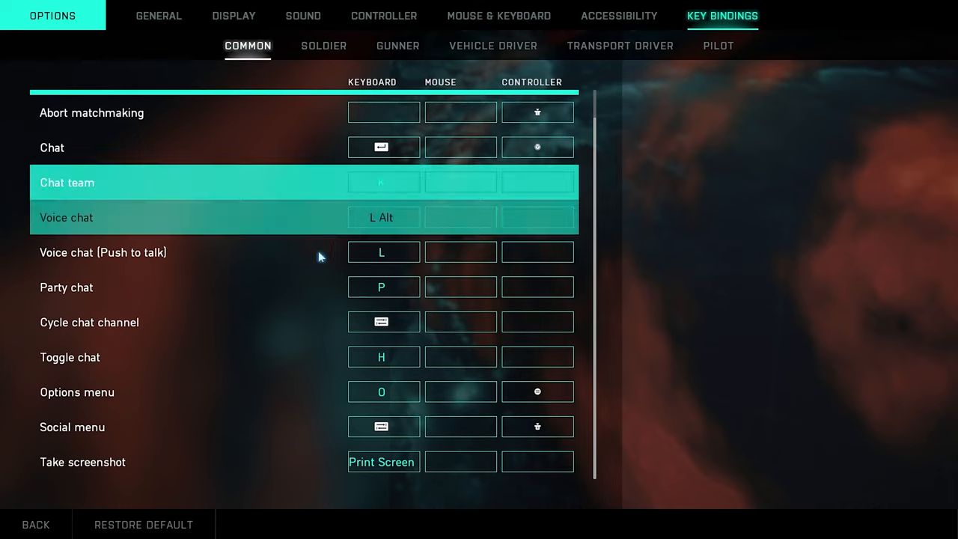
pyautogui.click(324, 46)
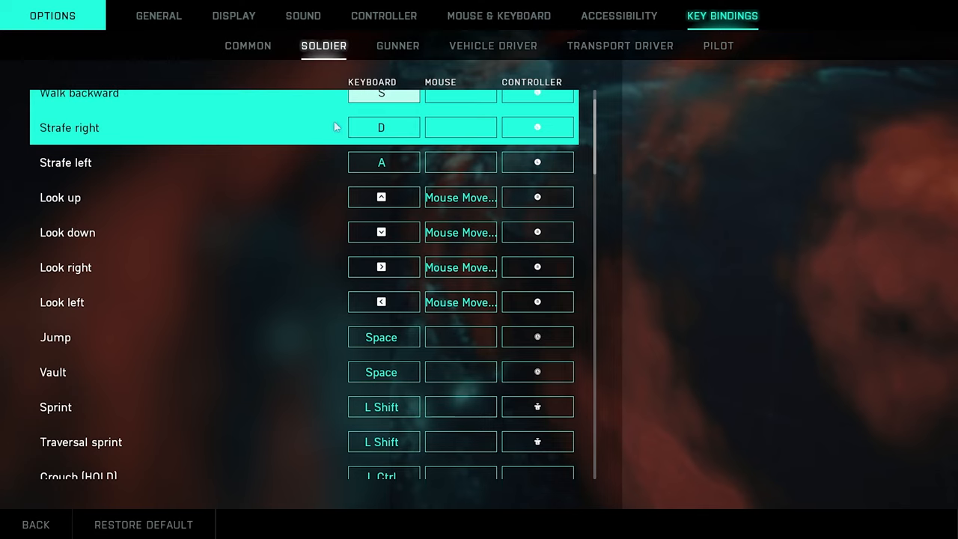
pyautogui.scroll(-3)
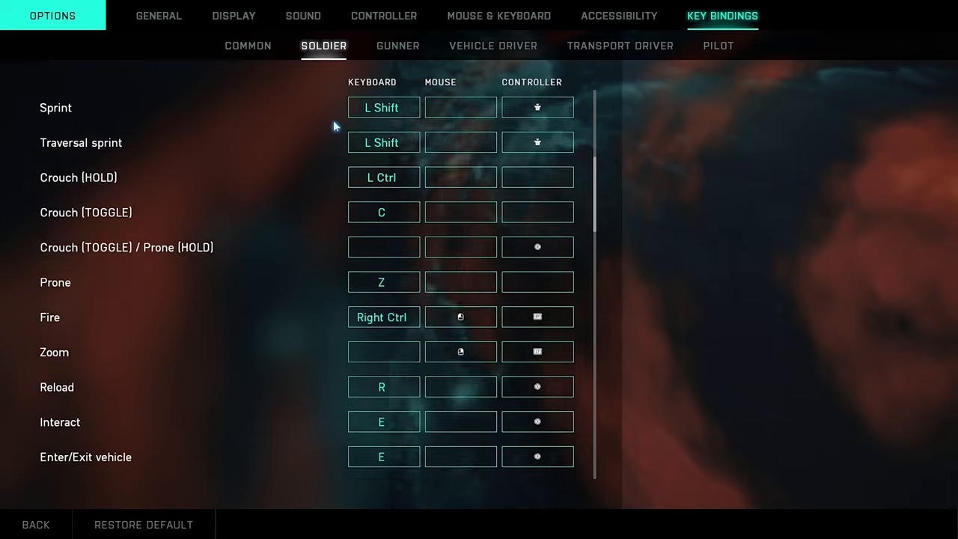
pyautogui.scroll(-3)
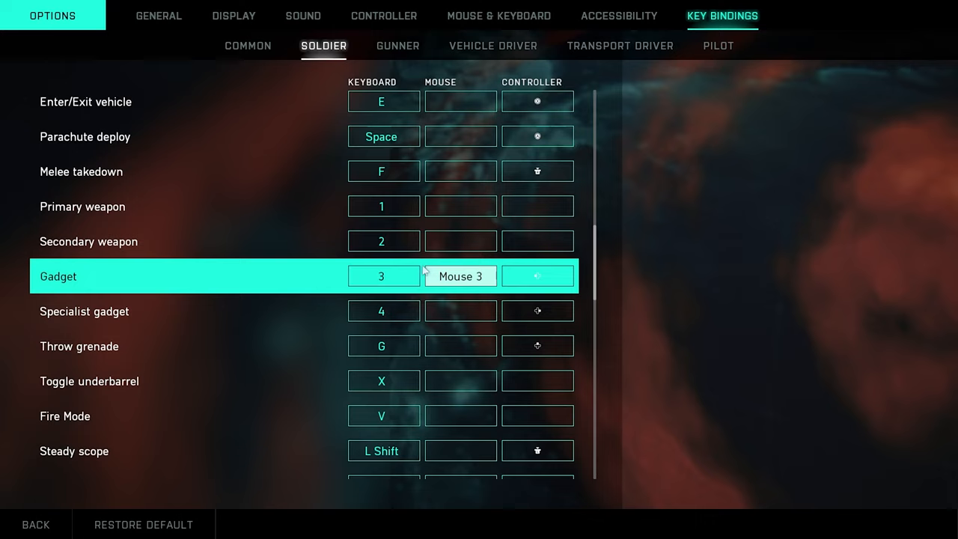
pyautogui.scroll(-3)
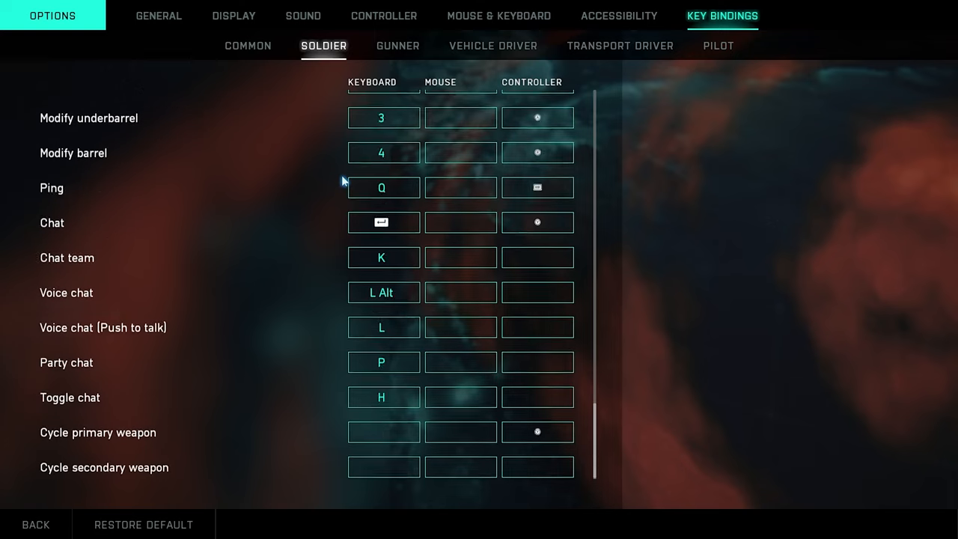
pyautogui.click(397, 46)
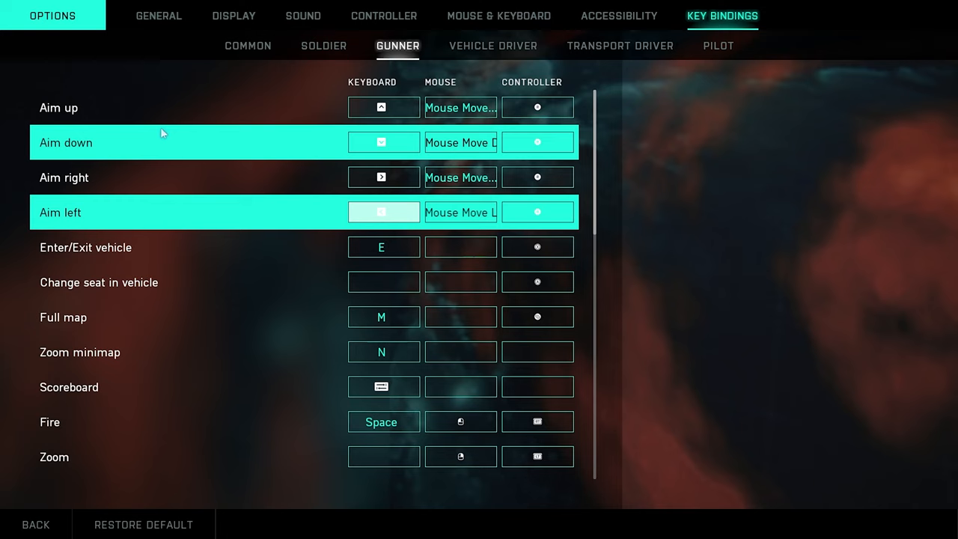
# - Scroll the Gunner and Vehicle Driver key bindings, ending on the Transport Driver page
pyautogui.scroll(-3)
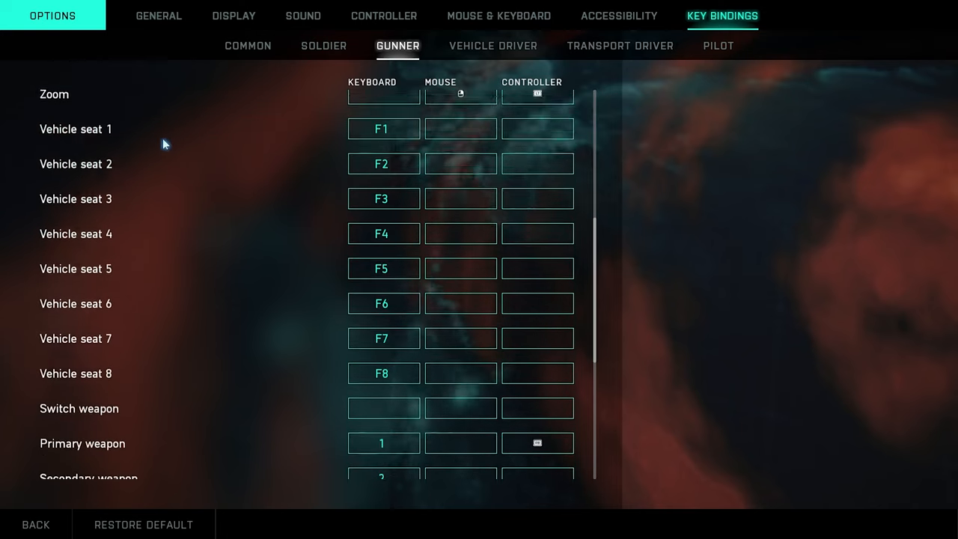
pyautogui.scroll(-3)
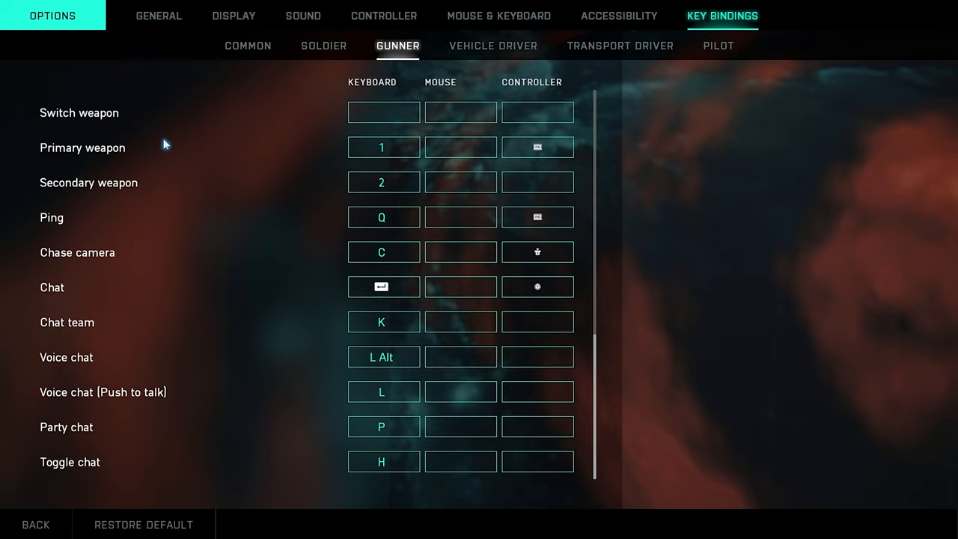
pyautogui.click(493, 45)
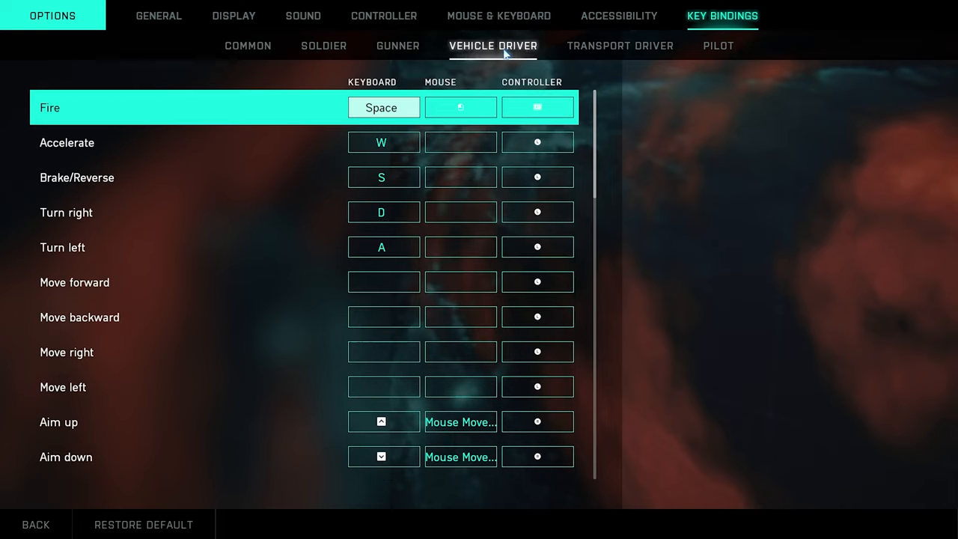
pyautogui.scroll(-3)
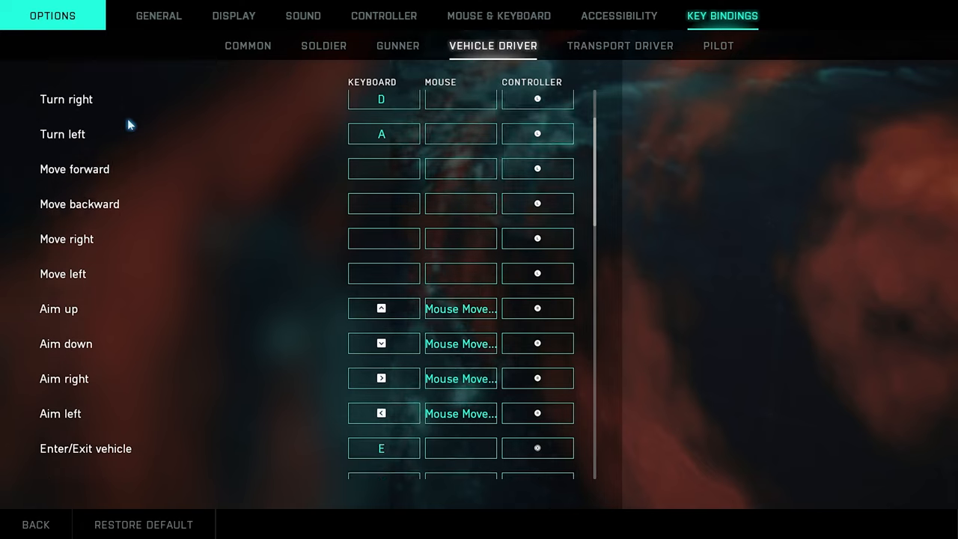
pyautogui.scroll(-3)
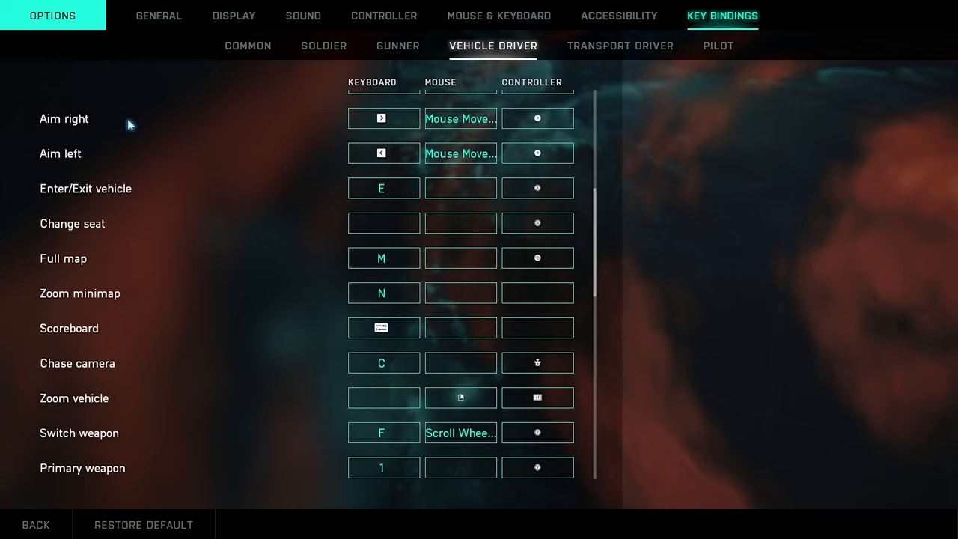
pyautogui.scroll(-3)
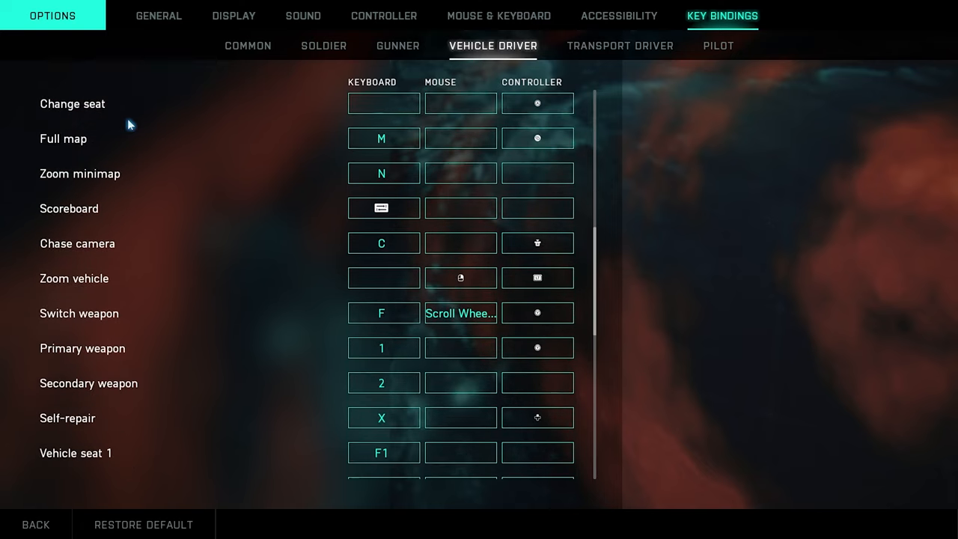
pyautogui.scroll(-3)
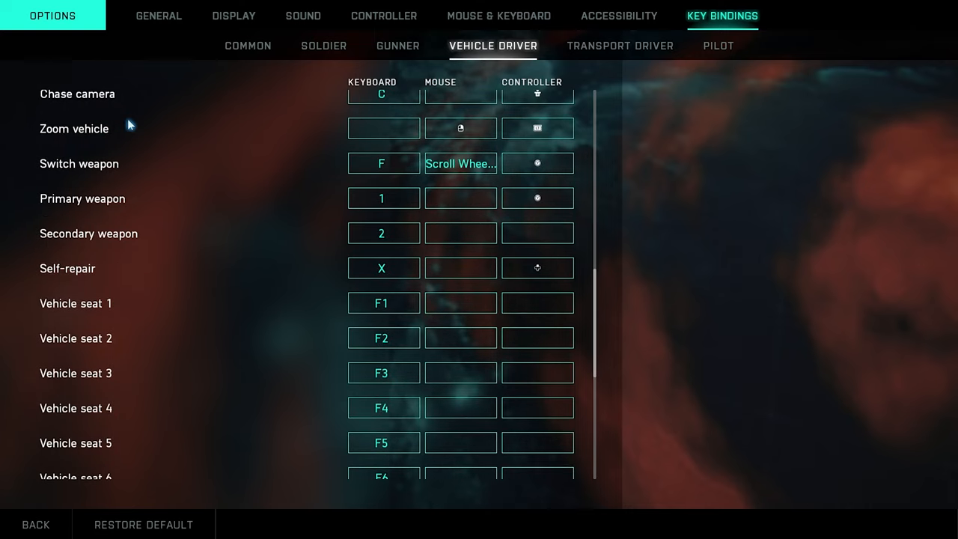
pyautogui.scroll(-3)
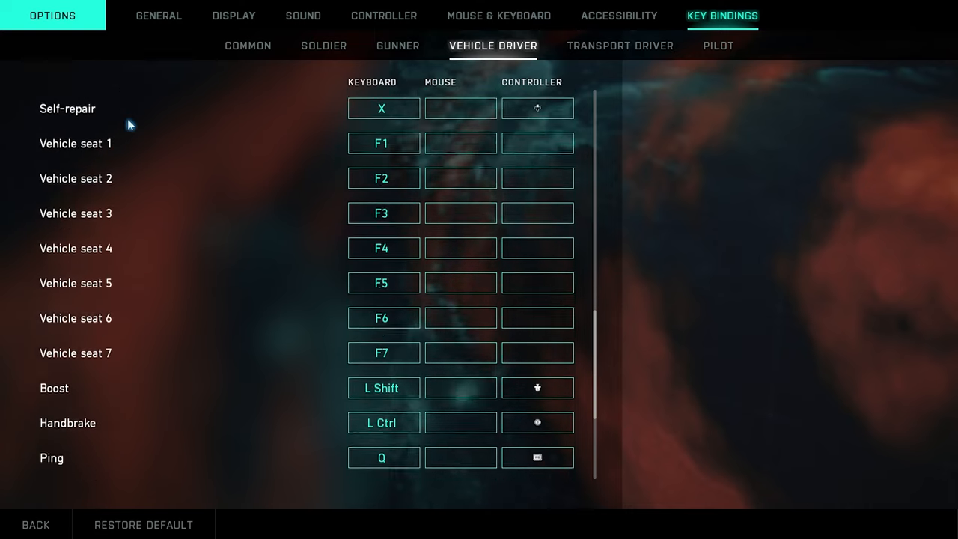
pyautogui.scroll(-3)
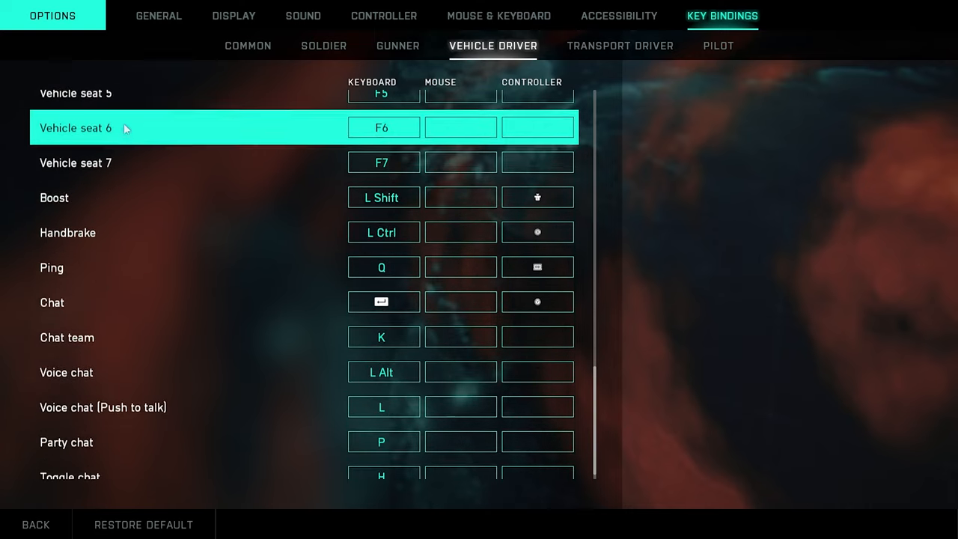
pyautogui.click(620, 46)
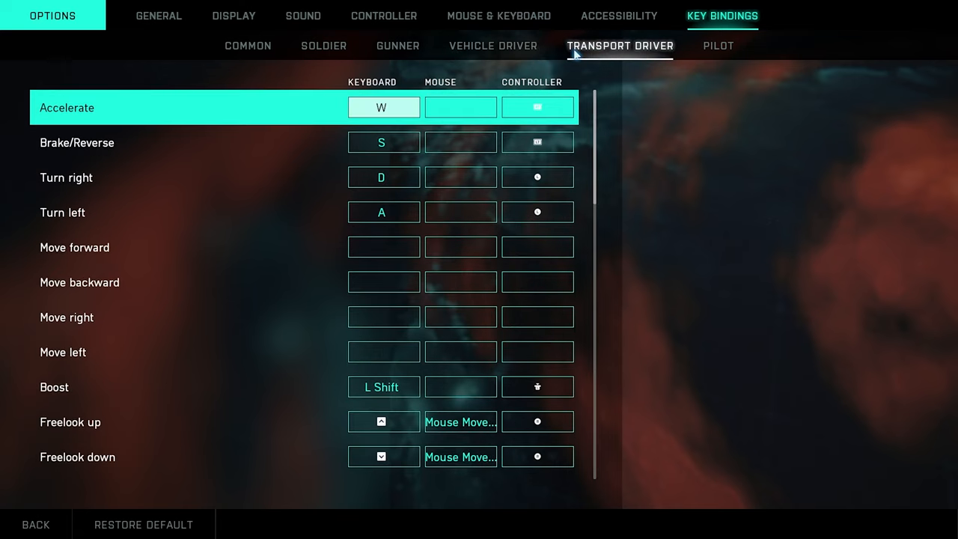
# - Scroll through the Transport Driver key bindings, then bring up the Pilot bindings
pyautogui.click(384, 177)
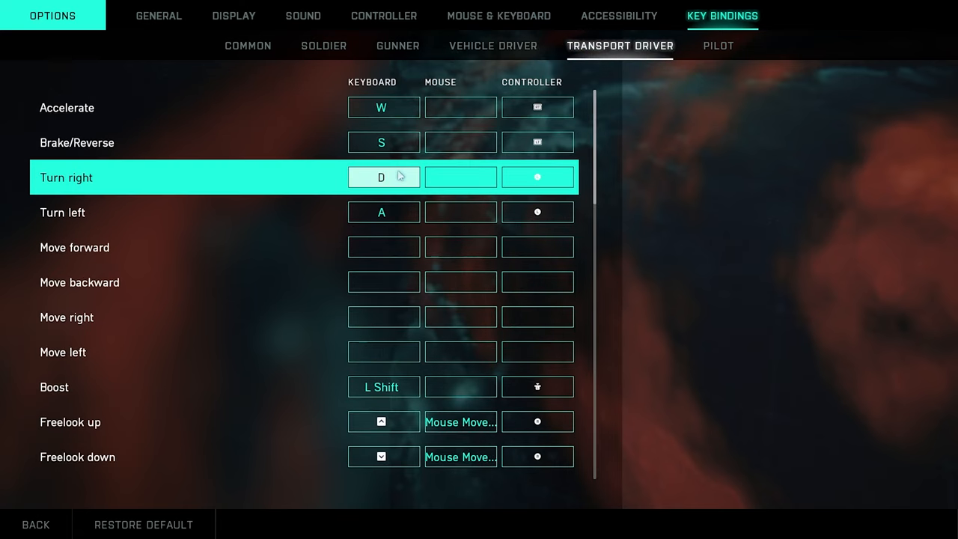
pyautogui.scroll(-3)
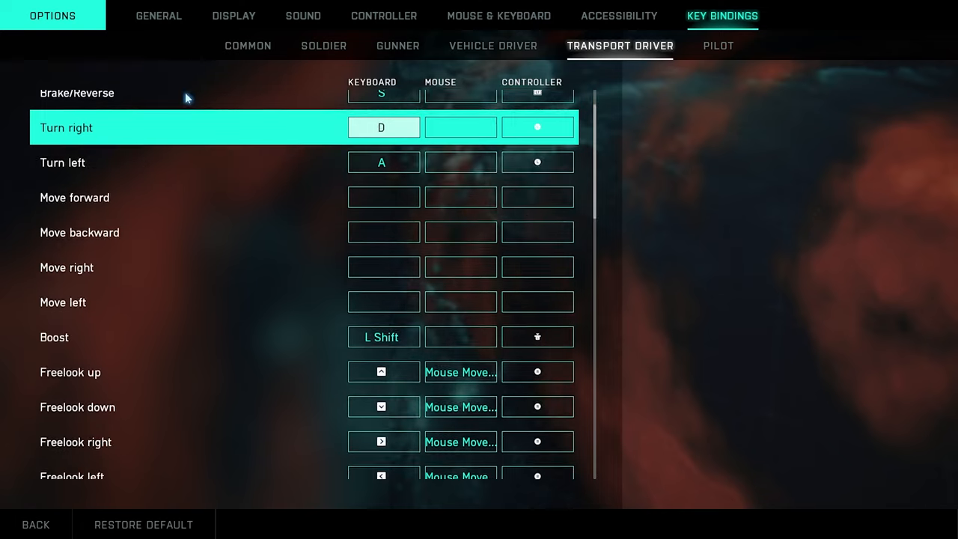
pyautogui.scroll(-3)
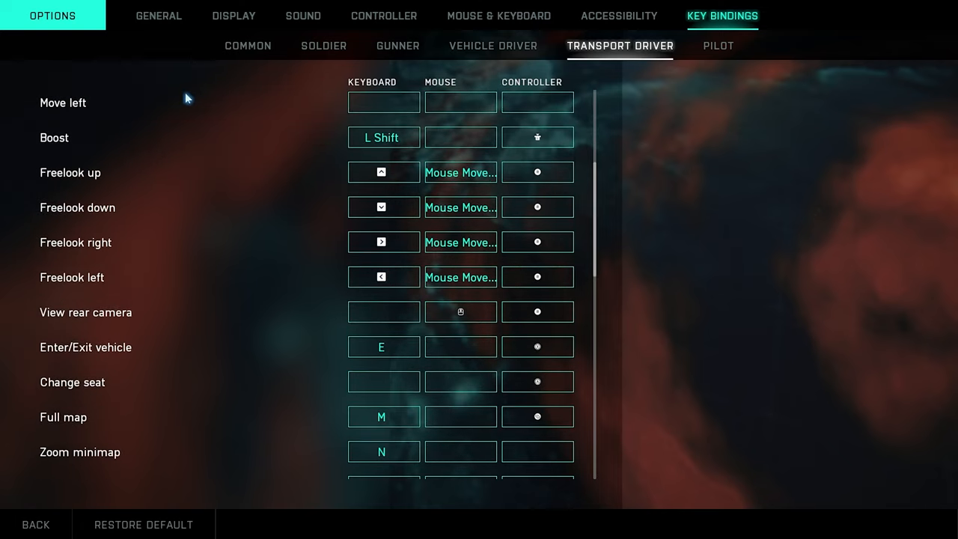
pyautogui.scroll(-3)
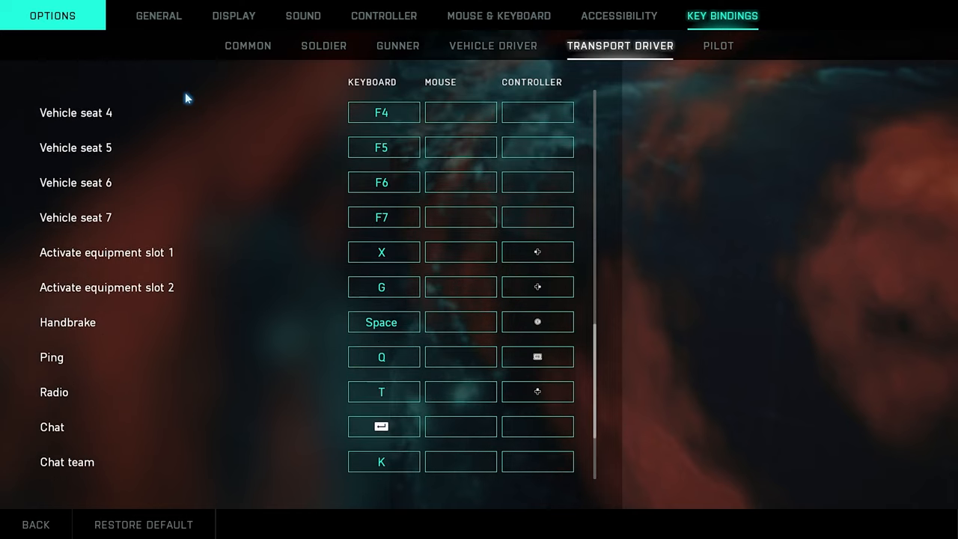
pyautogui.scroll(-3)
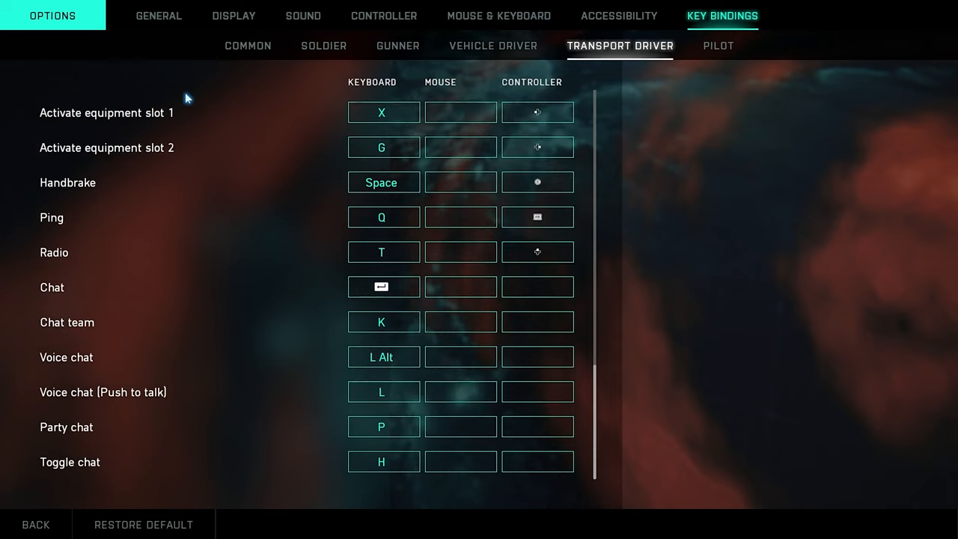
pyautogui.click(717, 46)
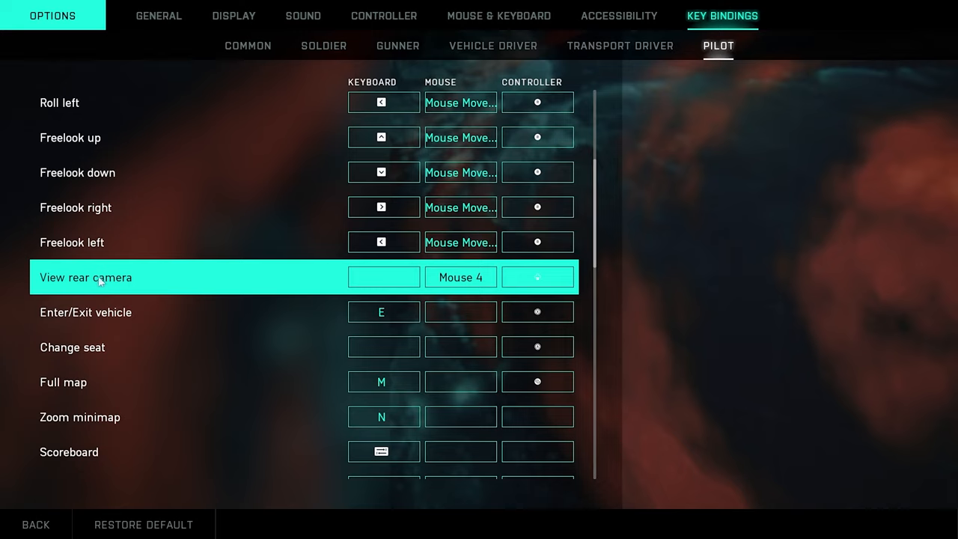
pyautogui.moveTo(52, 294)
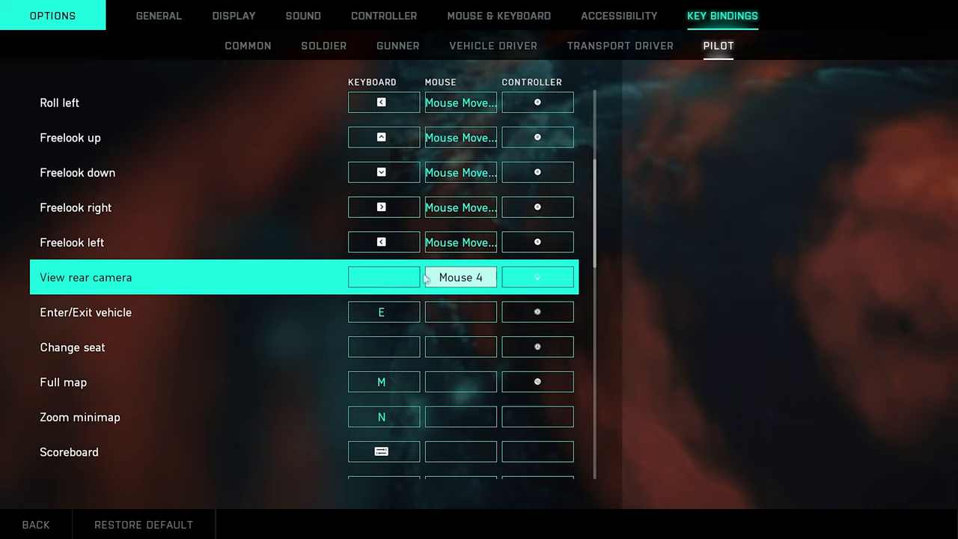
pyautogui.scroll(-3)
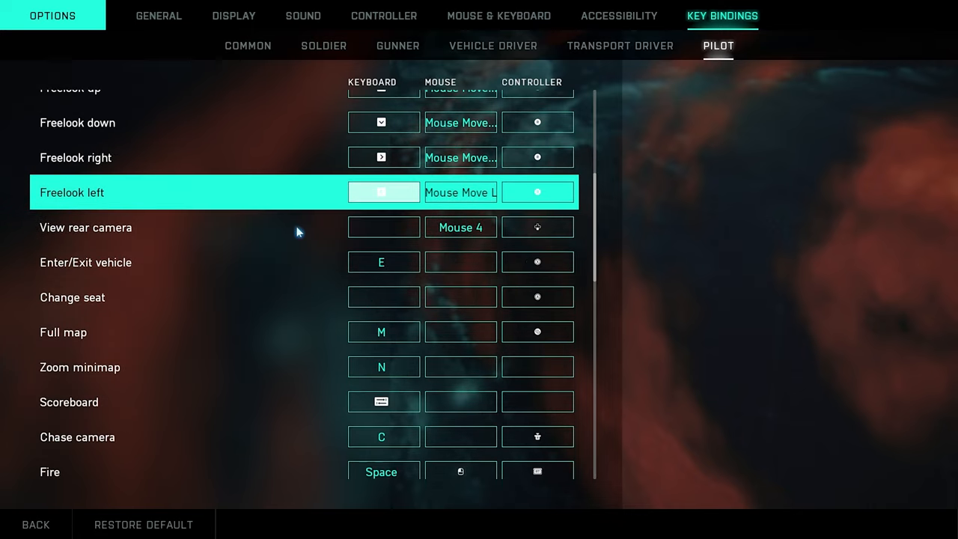
pyautogui.scroll(-3)
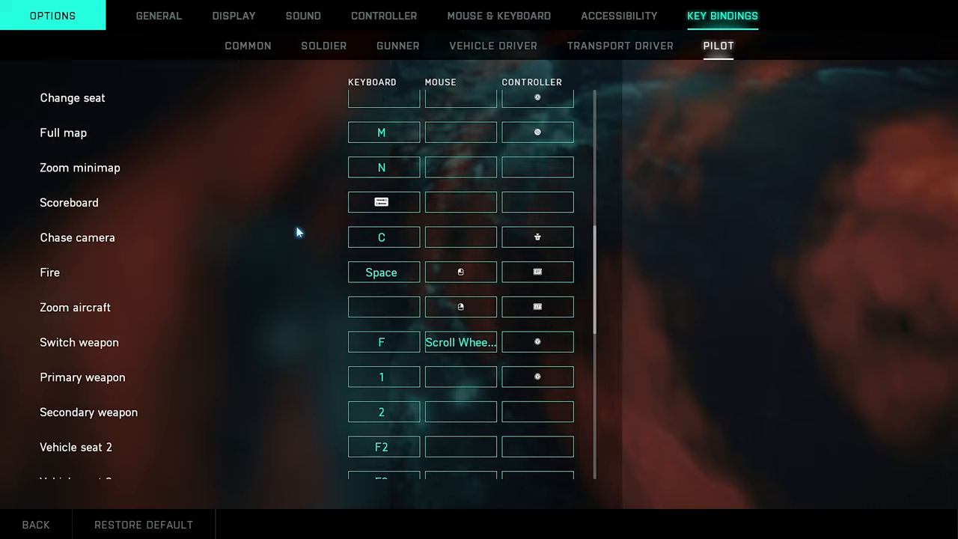
pyautogui.scroll(-3)
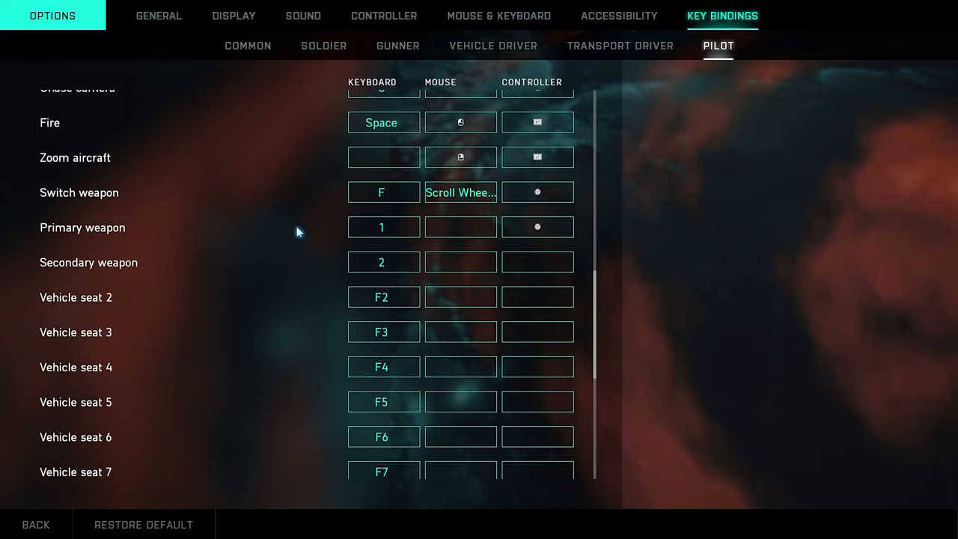
pyautogui.scroll(-3)
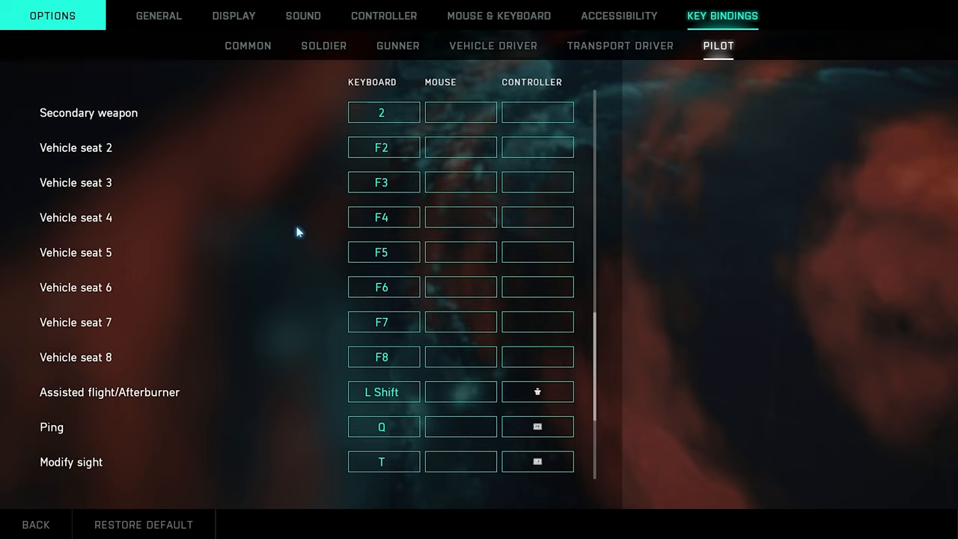
pyautogui.scroll(-3)
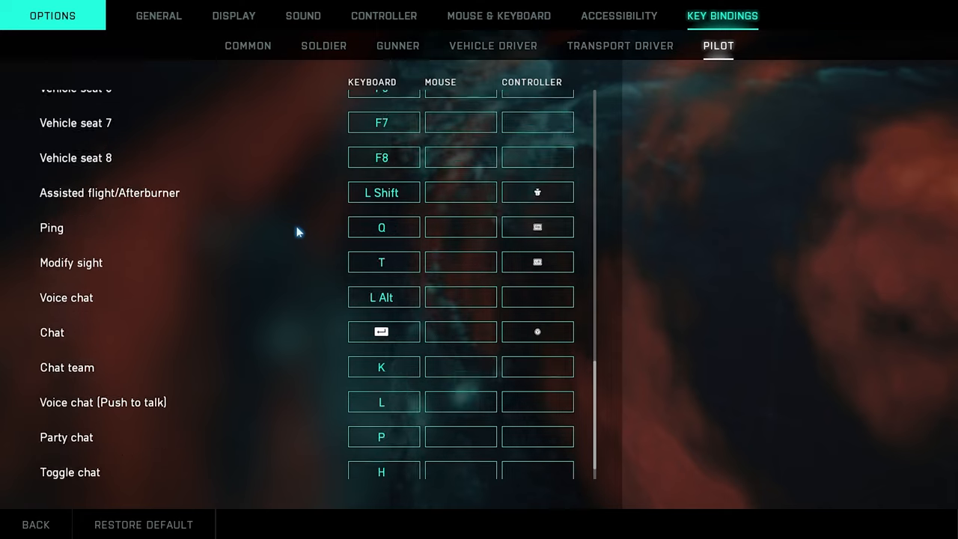